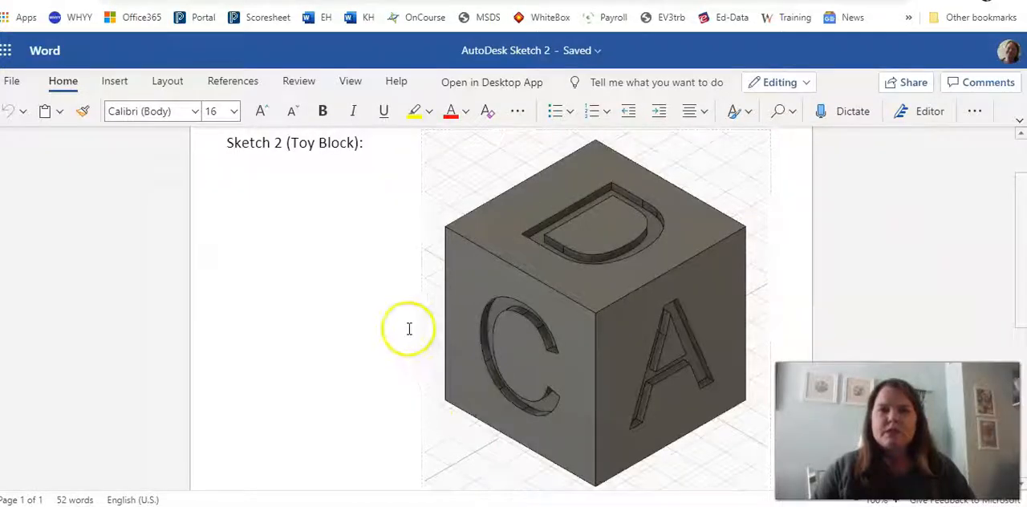
mouse_move(597, 261)
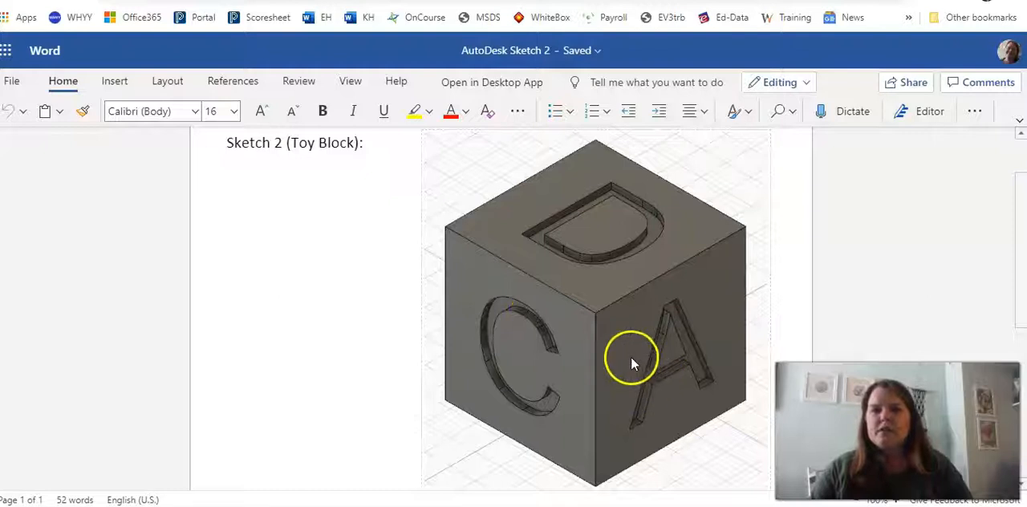
Step: Start a sketch on the ground plane and draw a 3 by 3 inch square from the origin
scroll("down", 3)
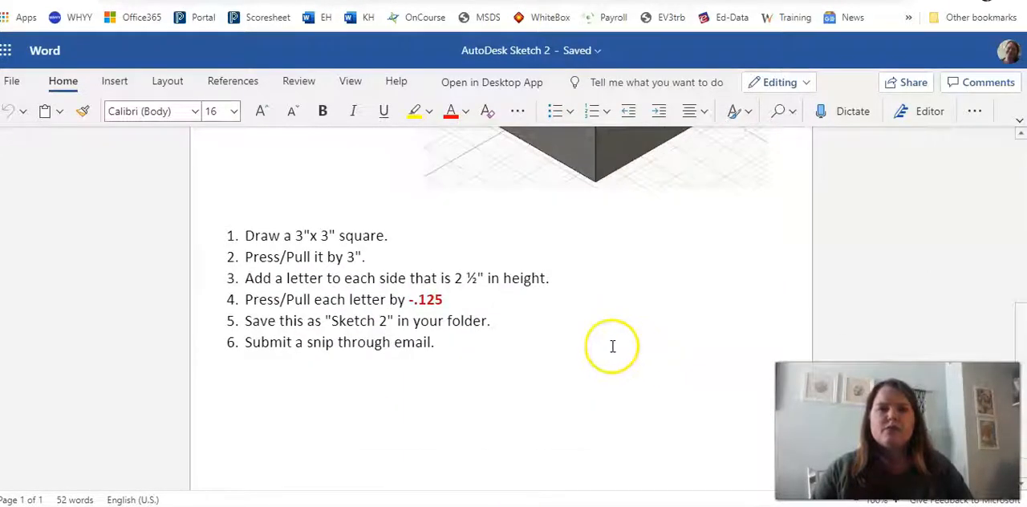
mouse_move(380, 235)
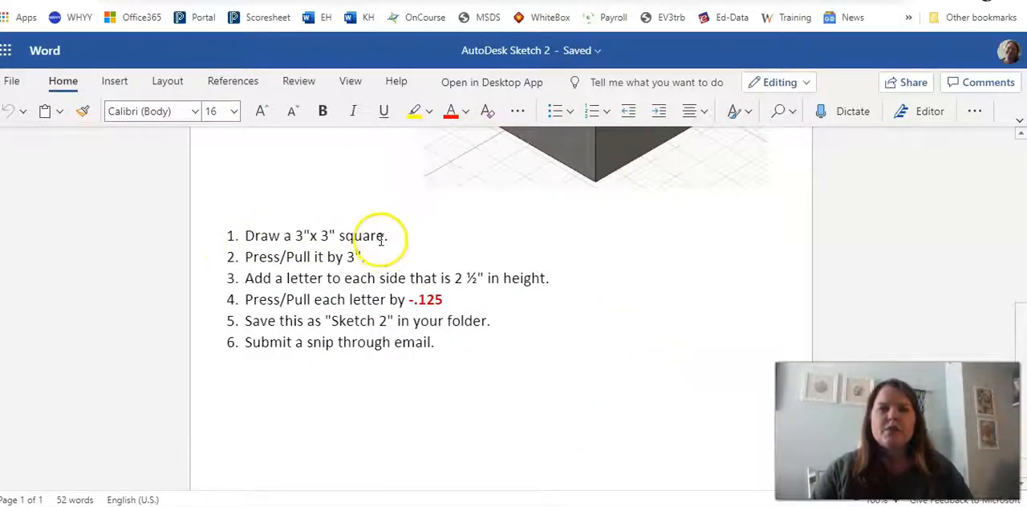
mouse_move(465, 493)
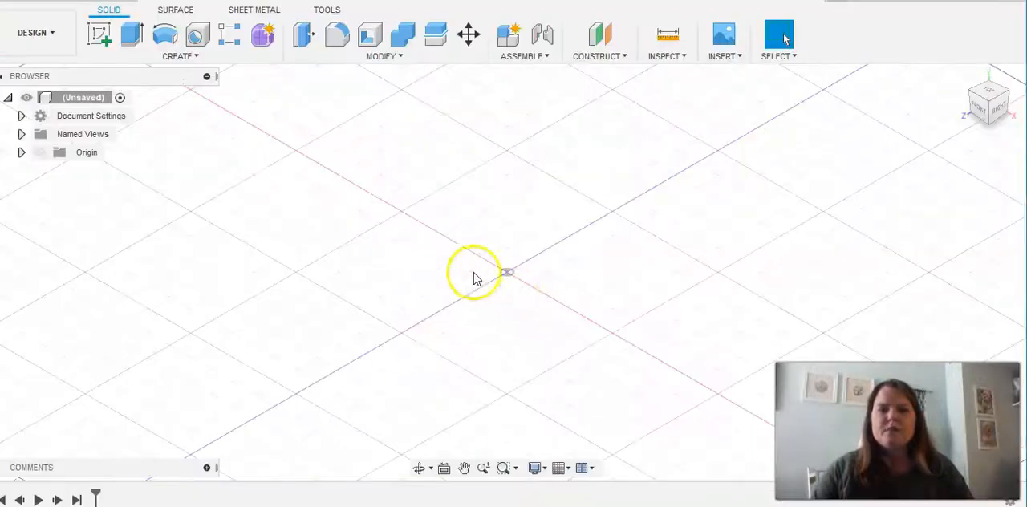
left_click(100, 35)
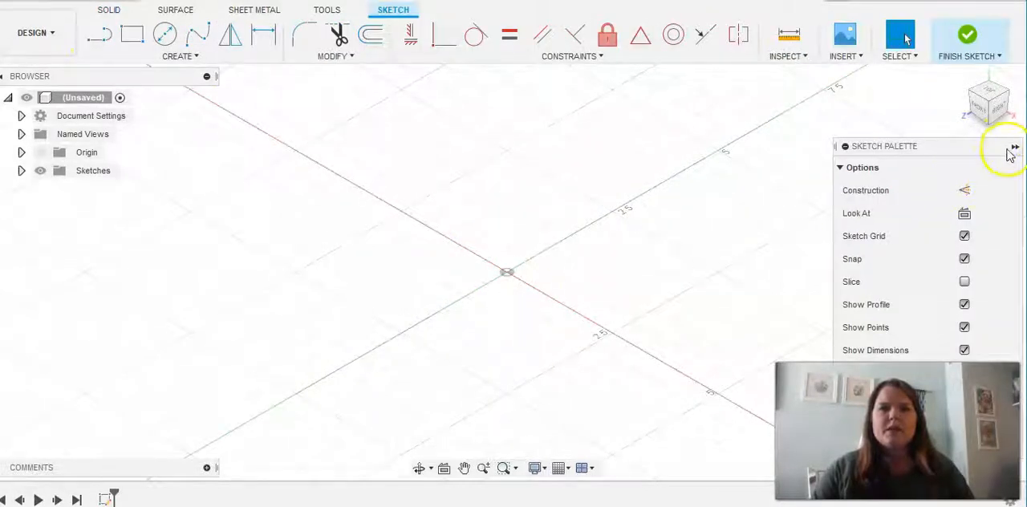
left_click(1015, 148)
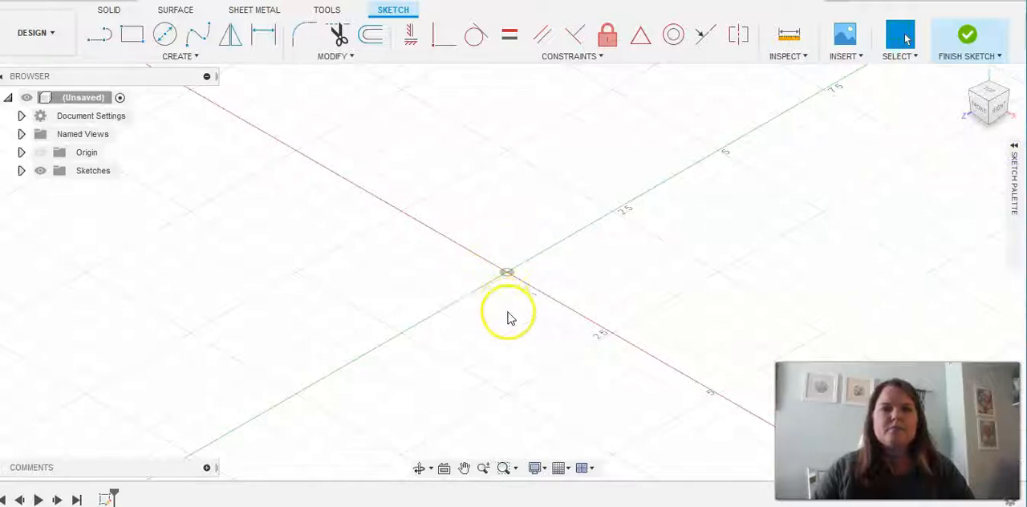
left_click(132, 35)
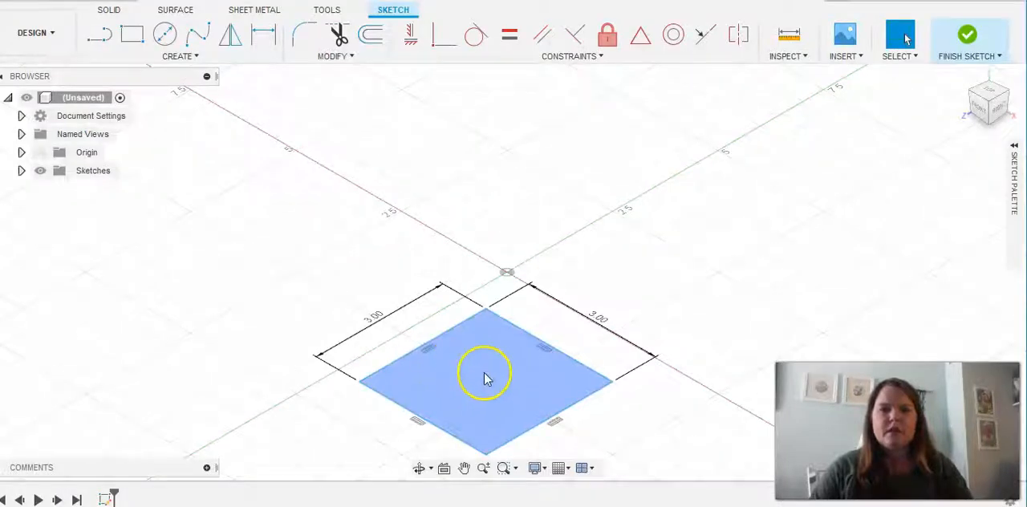
Step: Press Pull the square profile 3 inches into a solid cube
right_click(484, 376)
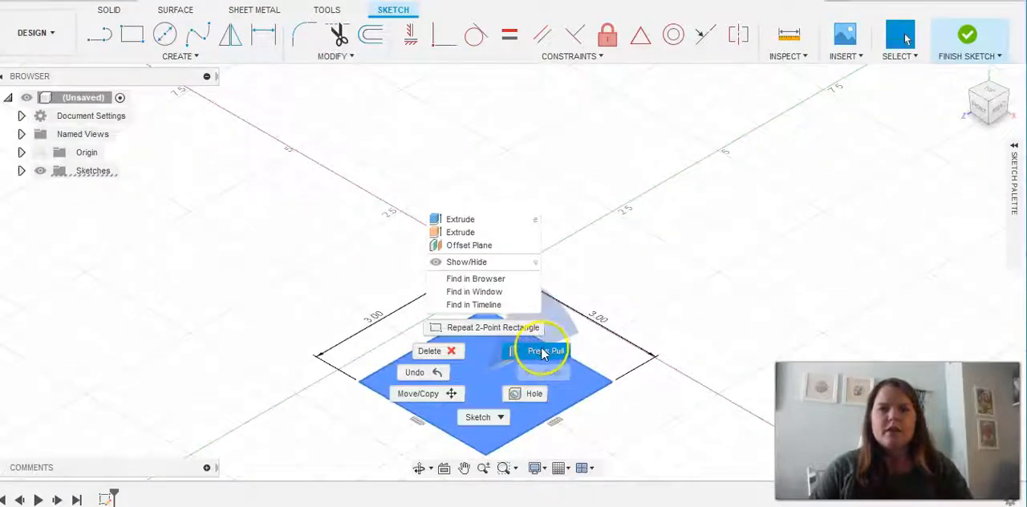
left_click(545, 350)
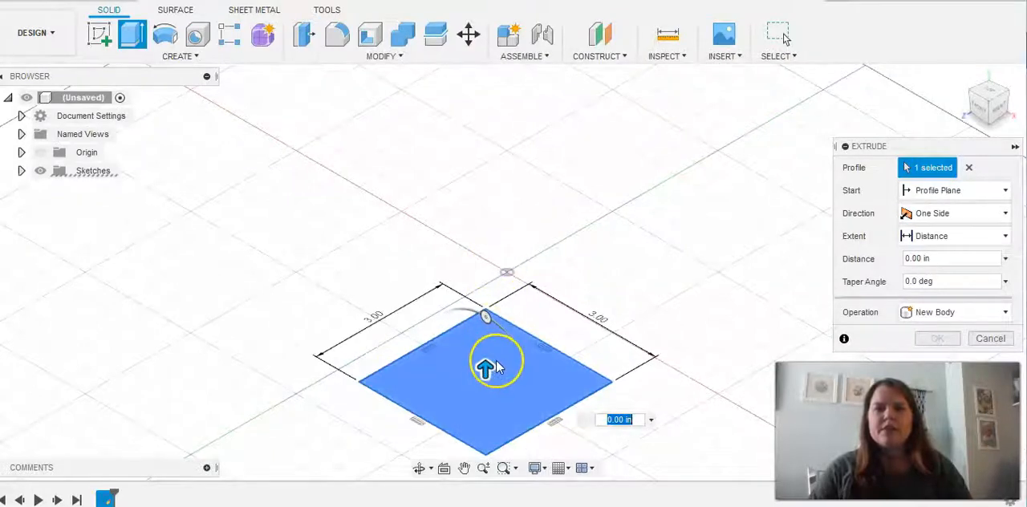
type("3")
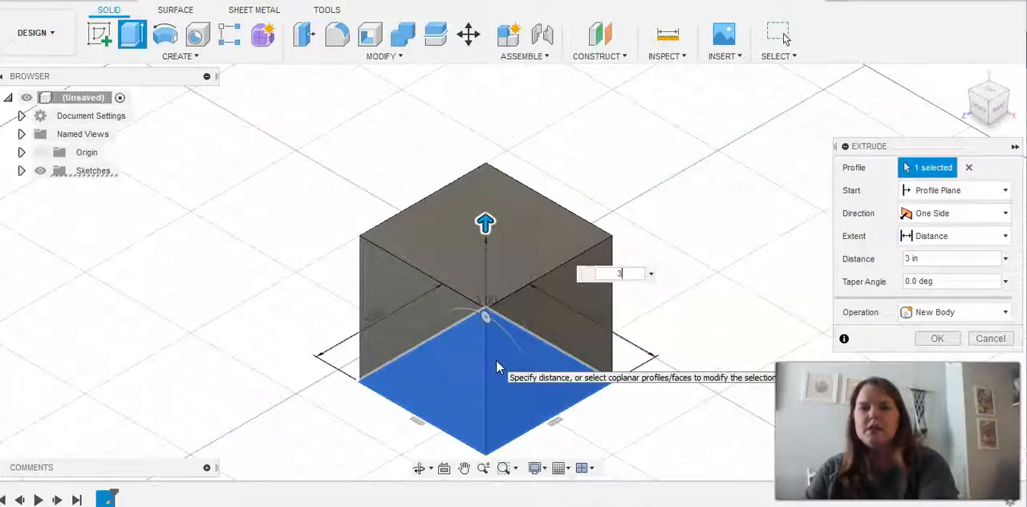
left_click(936, 337)
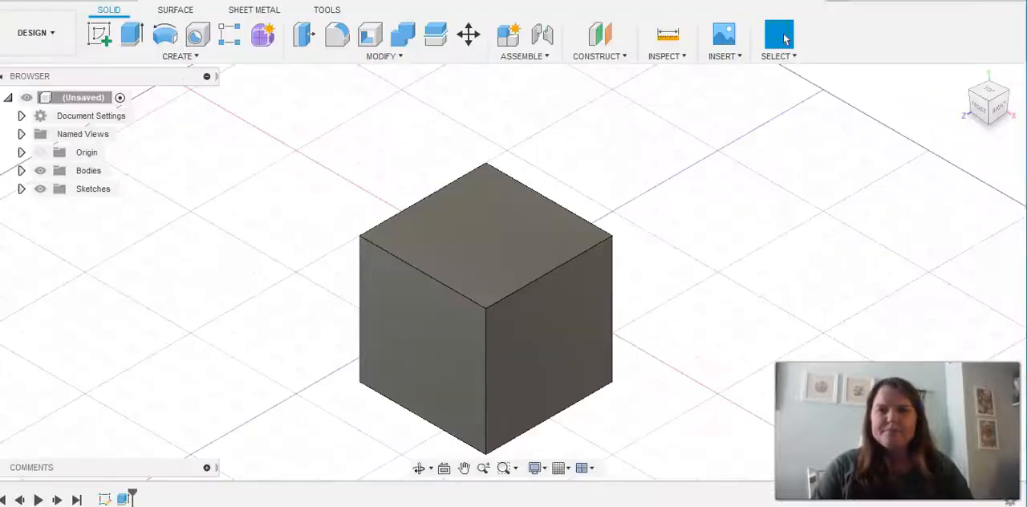
mouse_move(100, 35)
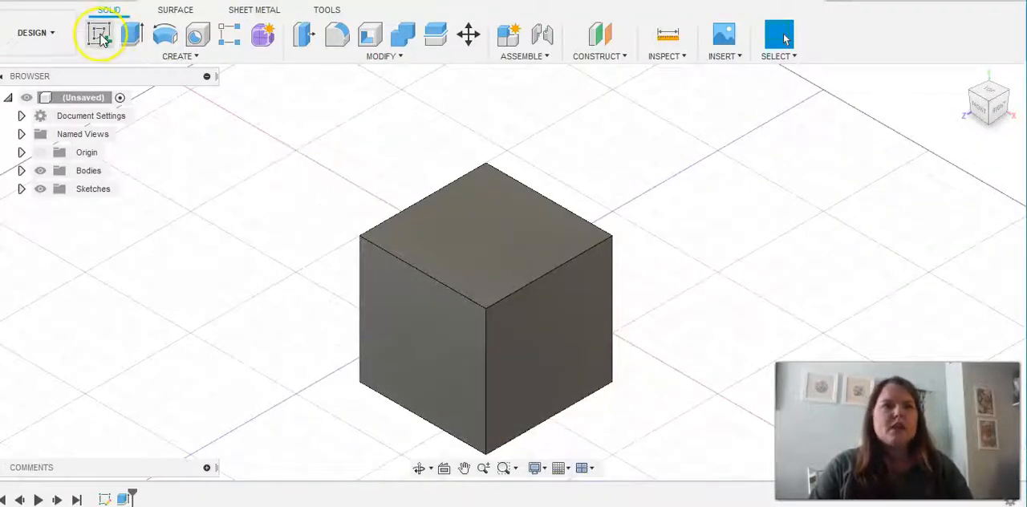
Step: Start a sketch on the cube's front face and place a text insertion point
left_click(99, 34)
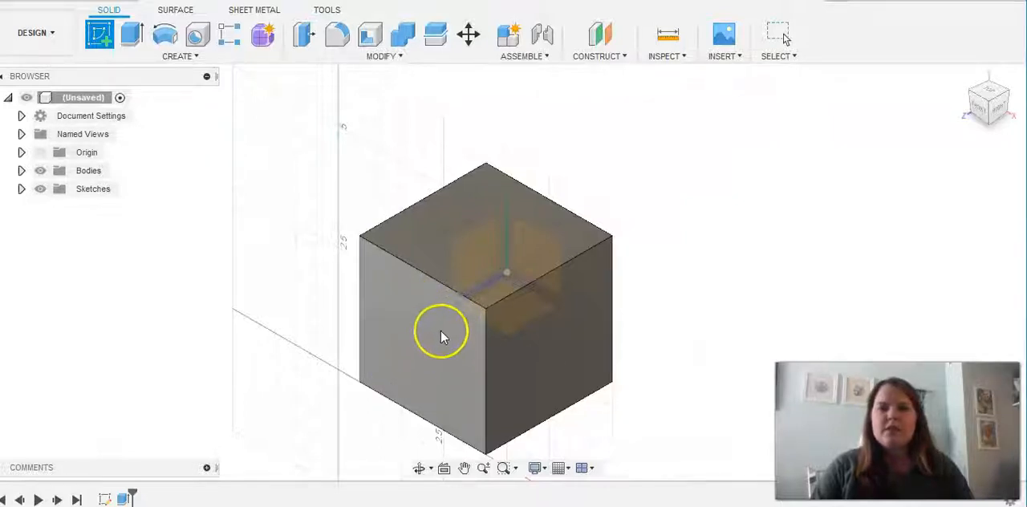
mouse_move(436, 331)
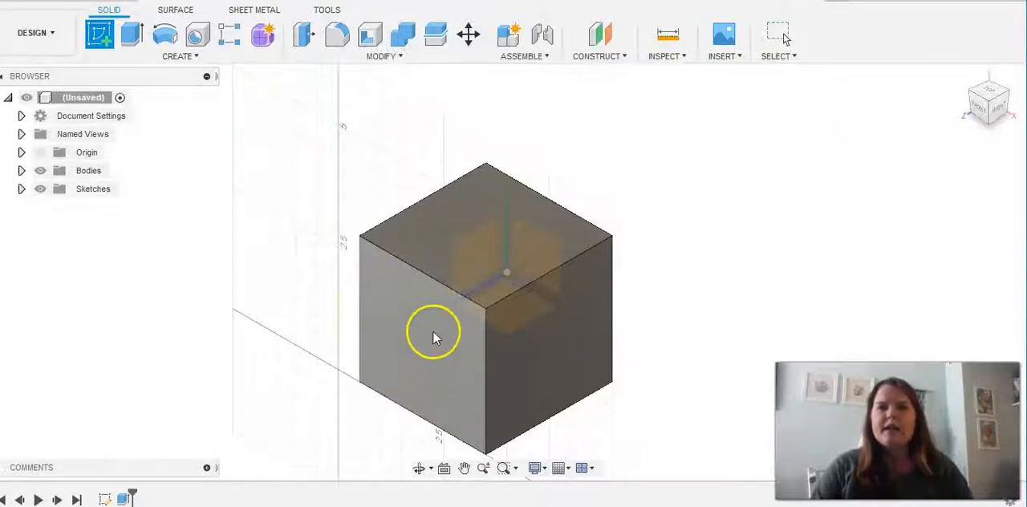
mouse_move(469, 397)
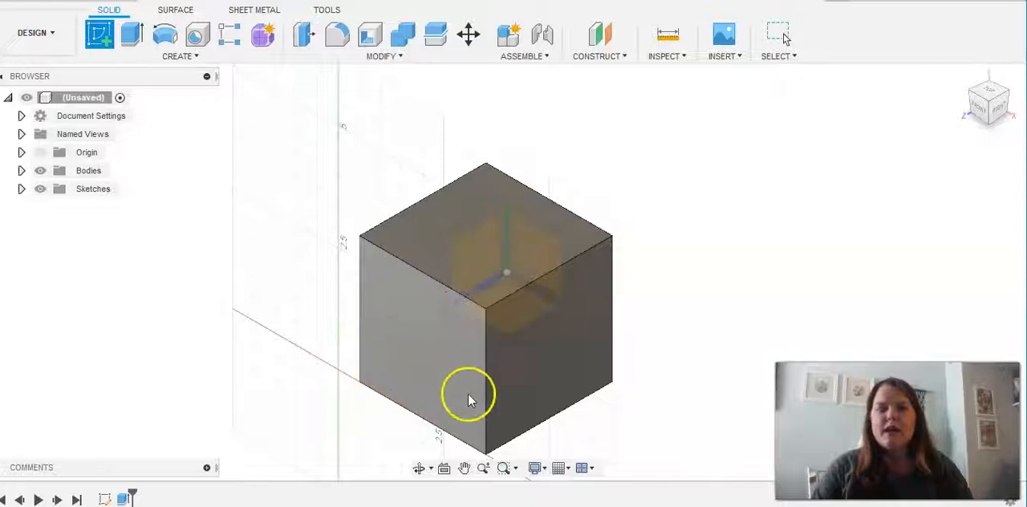
mouse_move(425, 352)
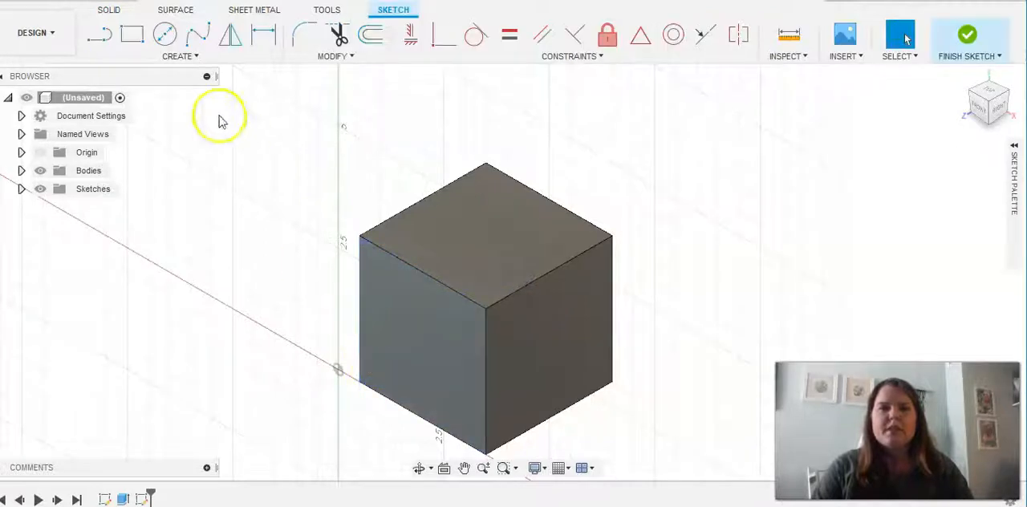
left_click(180, 55)
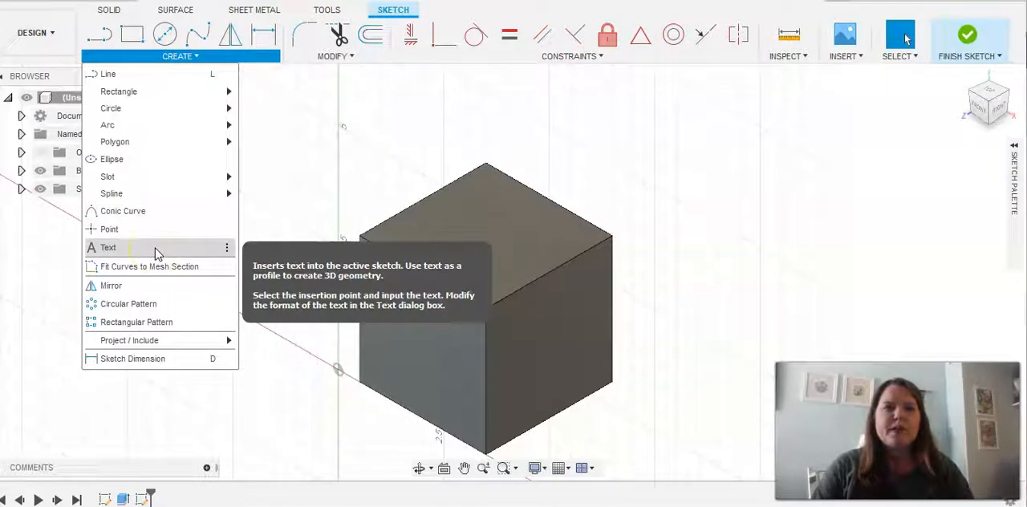
left_click(106, 247)
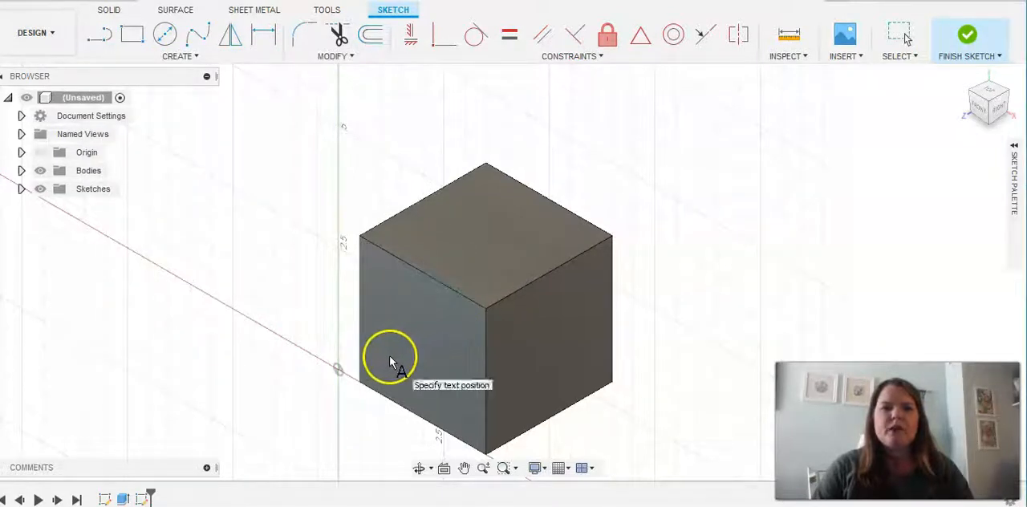
left_click(393, 359)
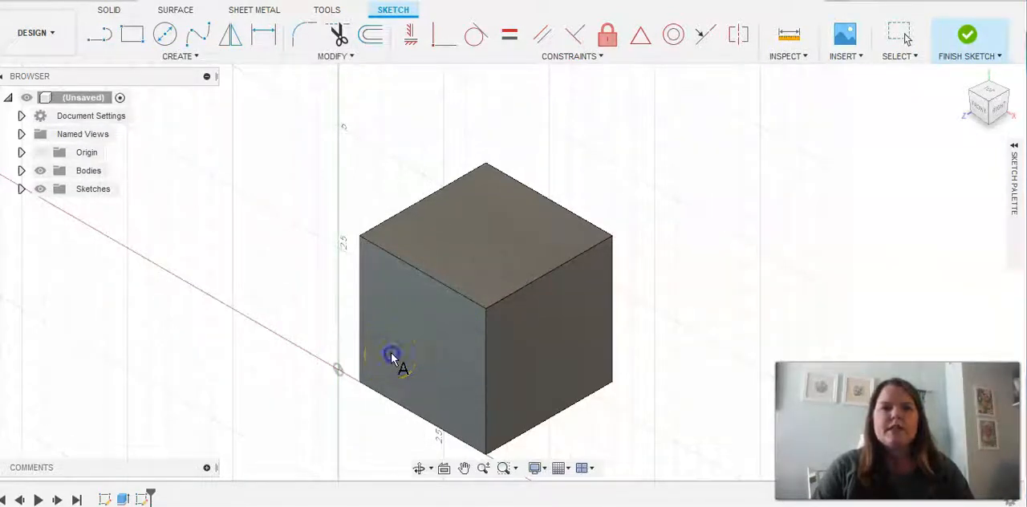
left_click(390, 353)
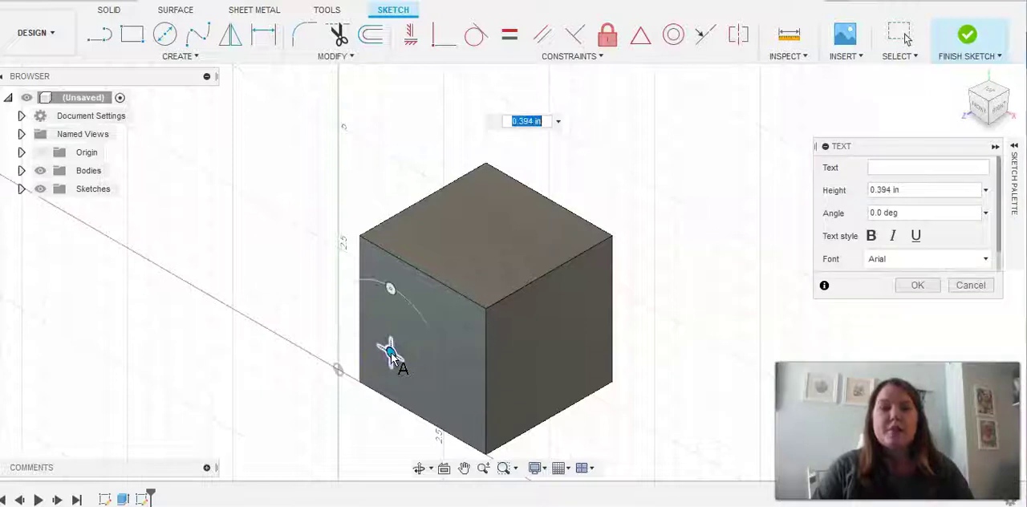
Step: Enter the letter A at 2.5 in height and drag it into position on the face
left_click(926, 167)
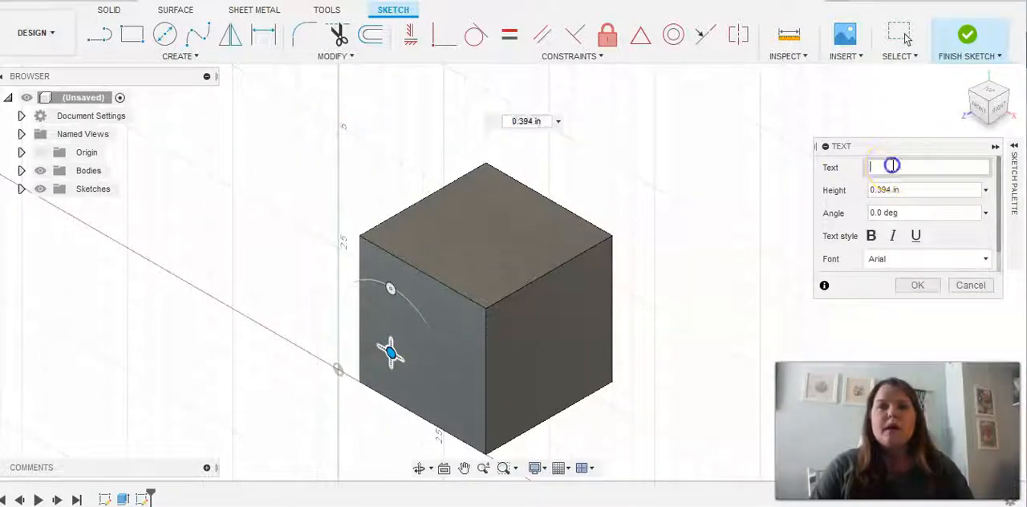
type("A")
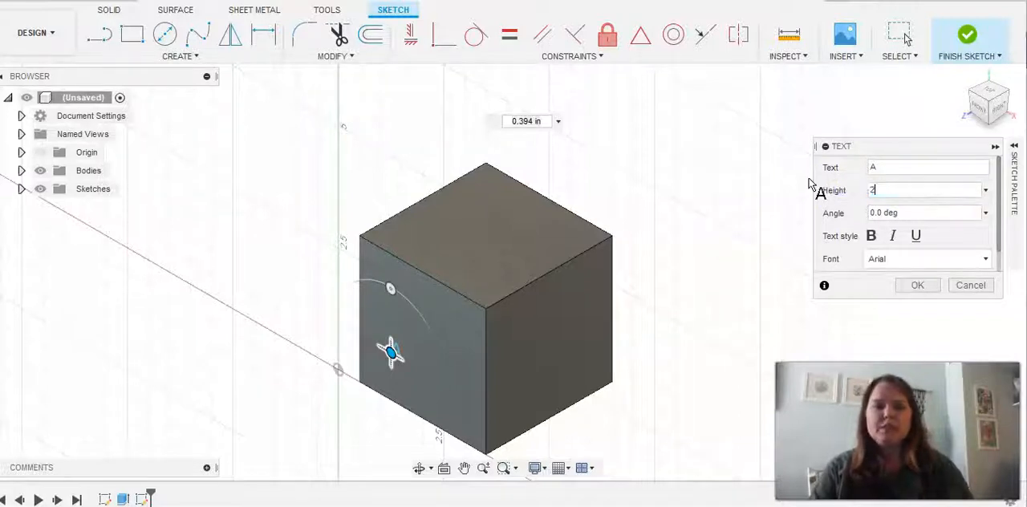
type("2.5")
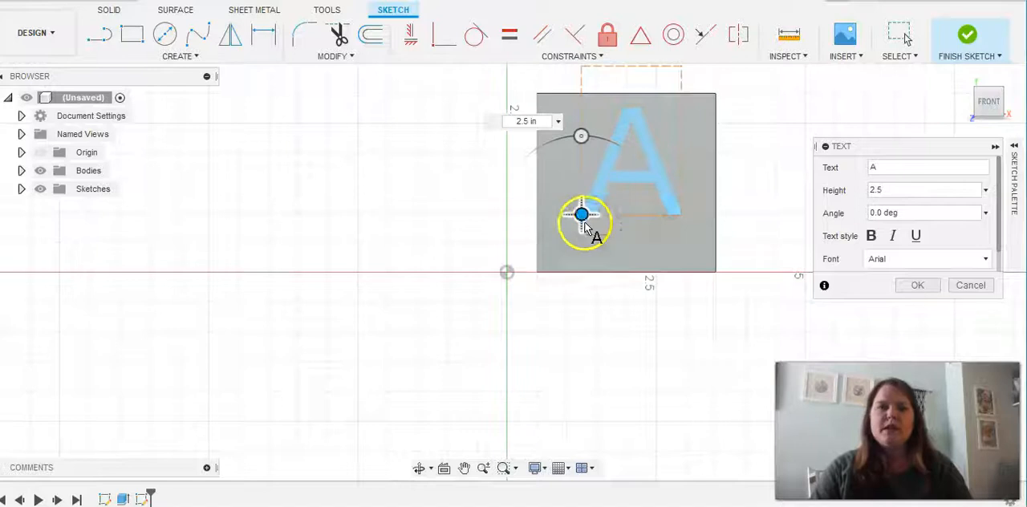
left_click_drag(582, 214, 572, 235)
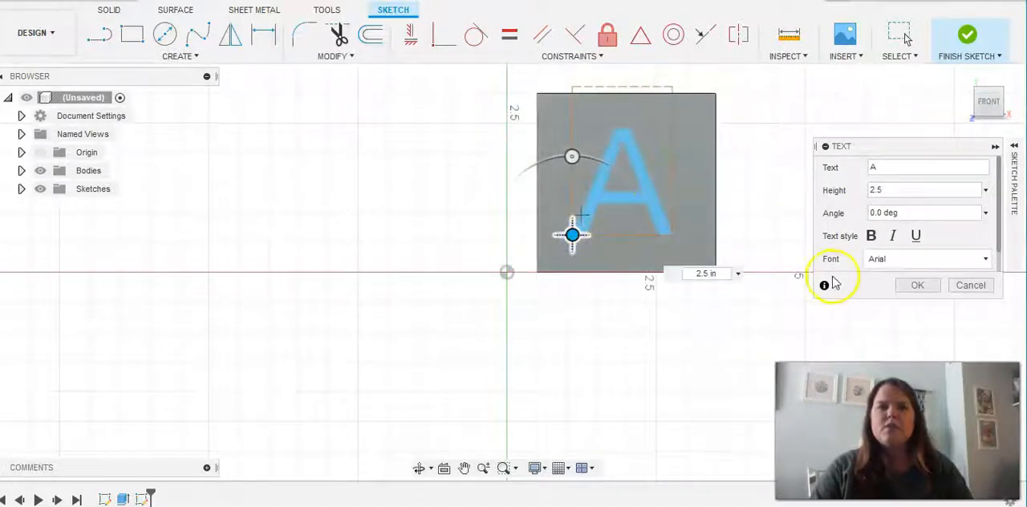
mouse_move(917, 284)
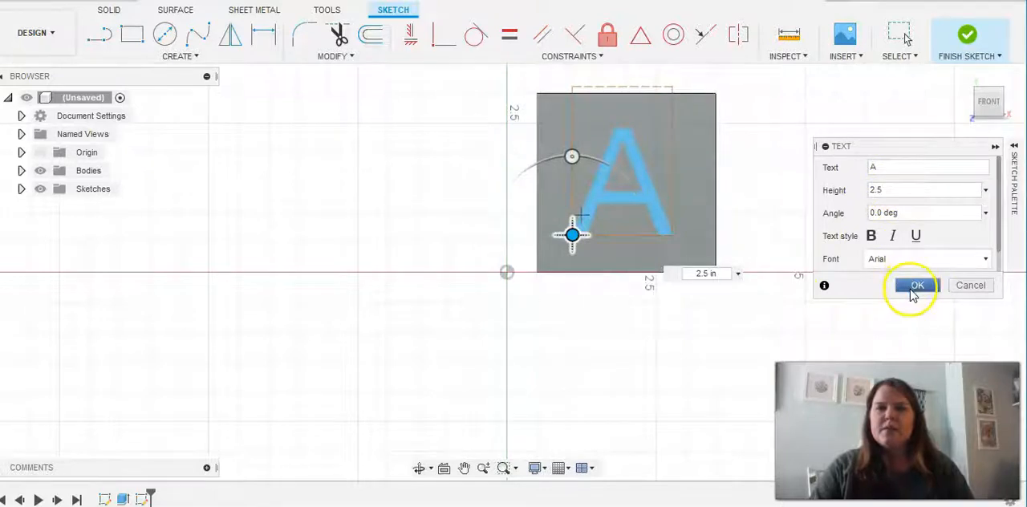
Step: Confirm the A text and cut it into the front face as a recessed engraving
left_click(916, 285)
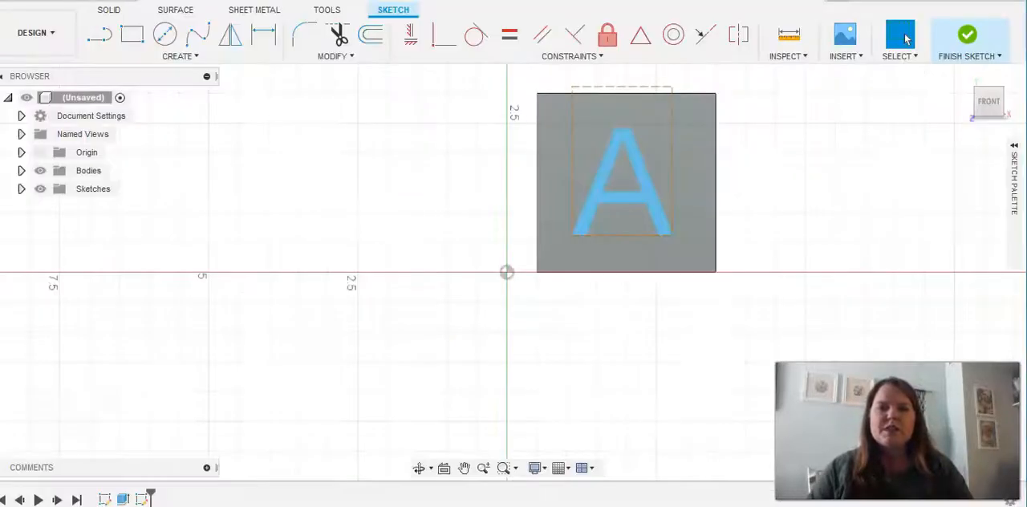
right_click(624, 180)
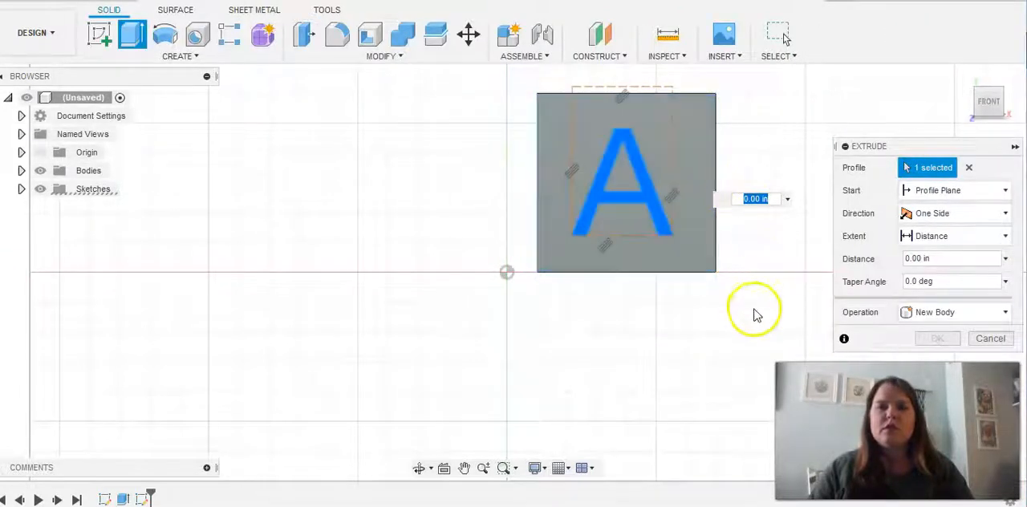
mouse_move(819, 221)
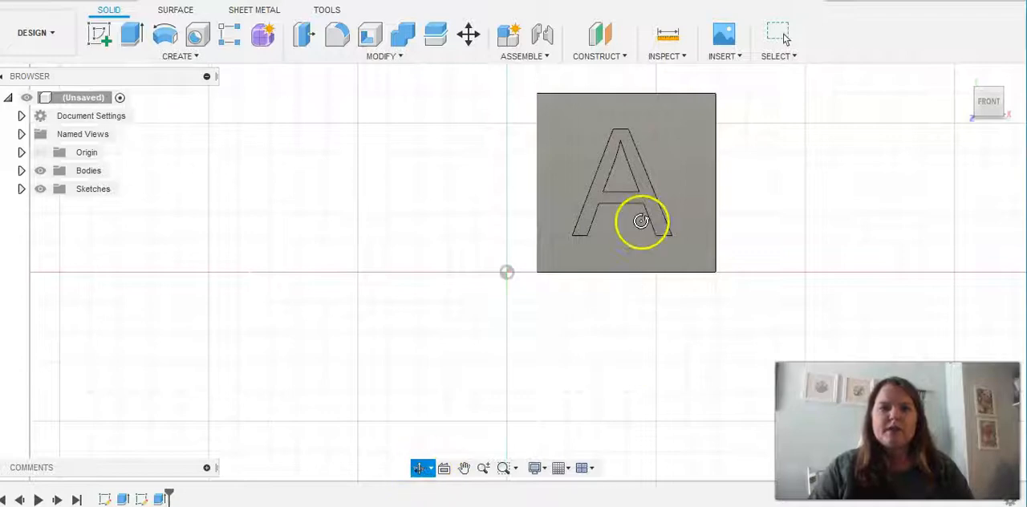
left_click_drag(641, 221, 557, 282)
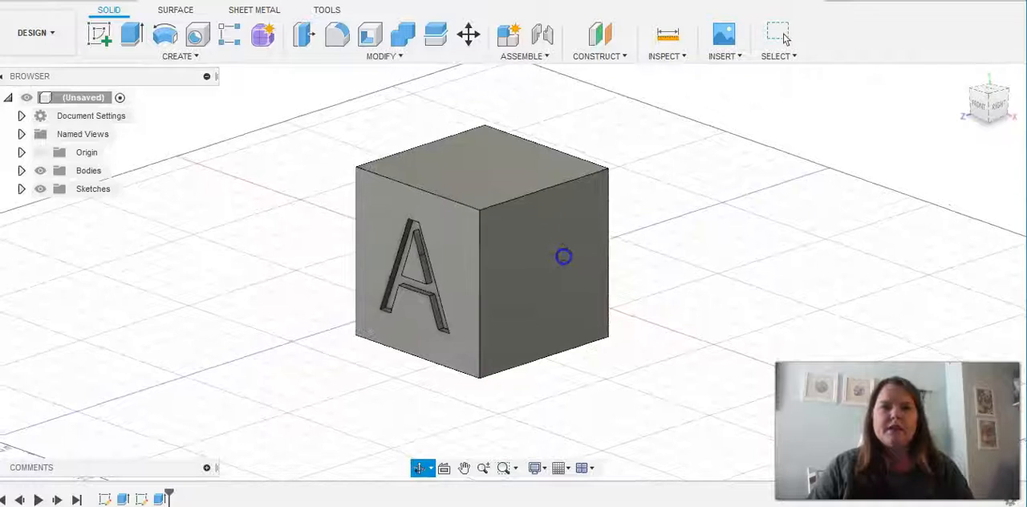
mouse_move(411, 313)
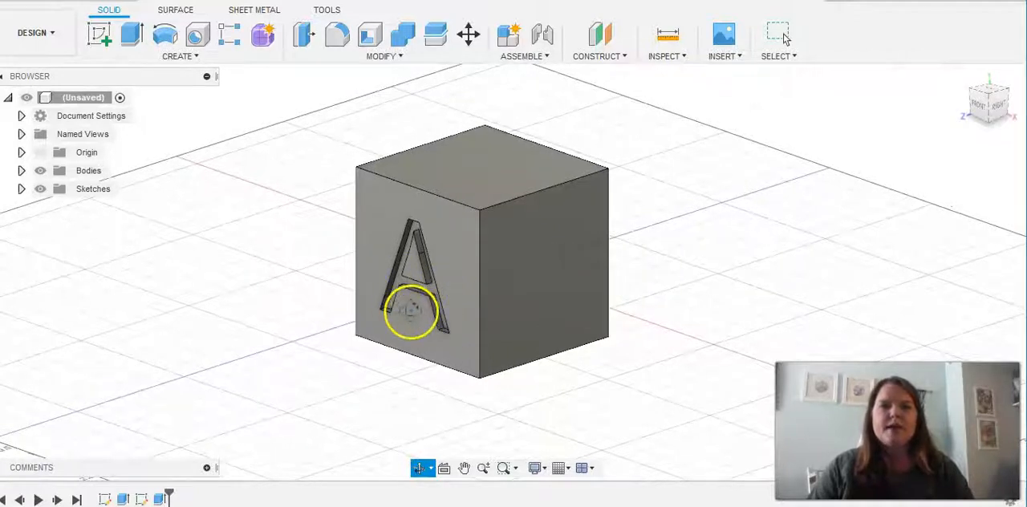
mouse_move(747, 227)
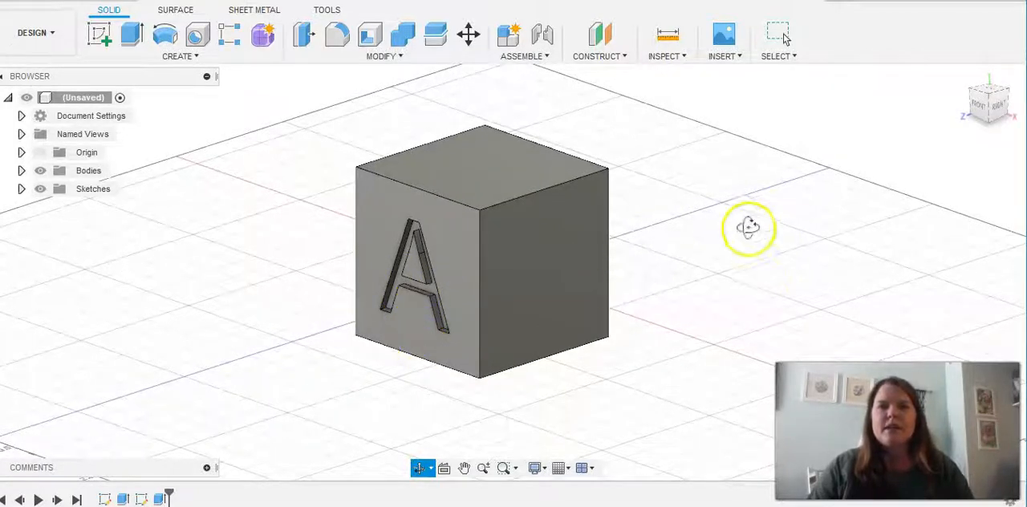
mouse_move(778, 33)
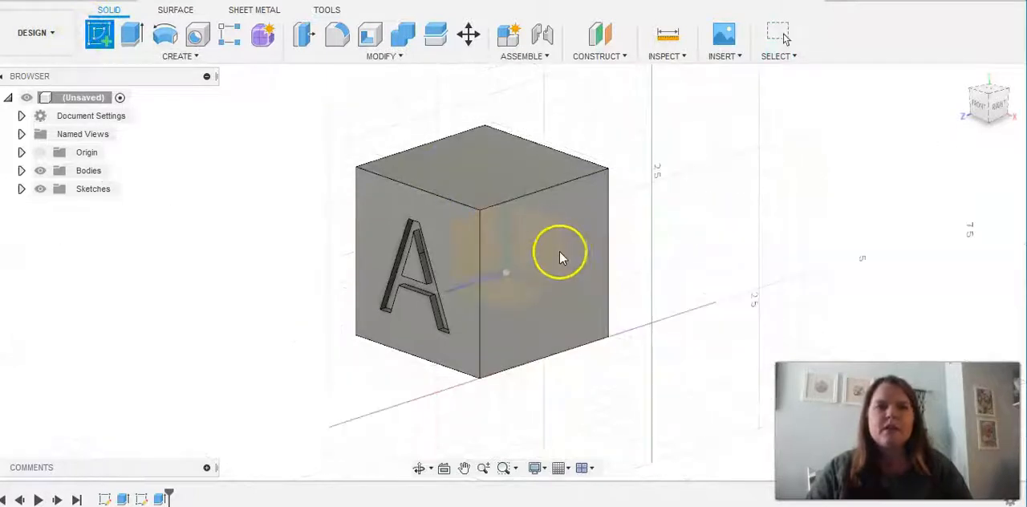
mouse_move(562, 289)
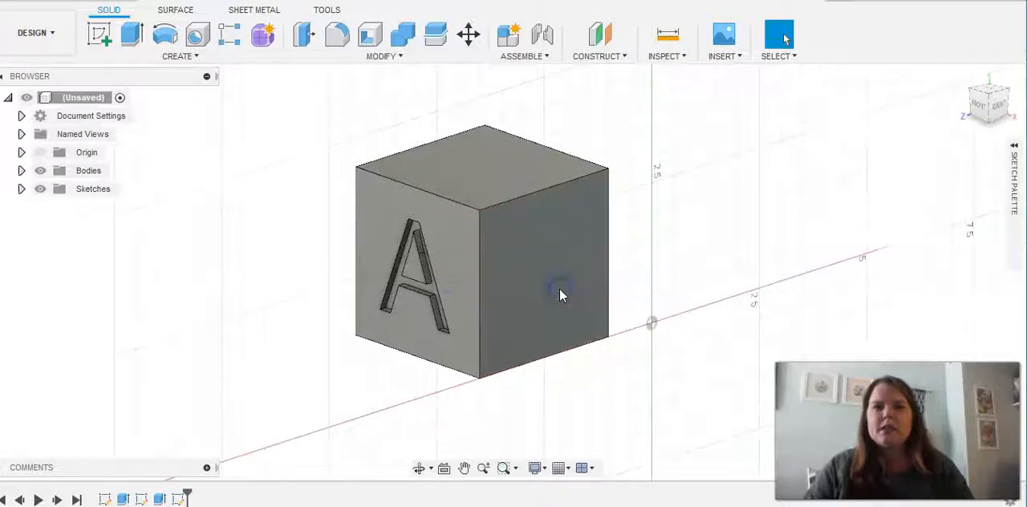
Step: Sketch the letter B at 2.5 in height on the cube's right face
left_click(100, 35)
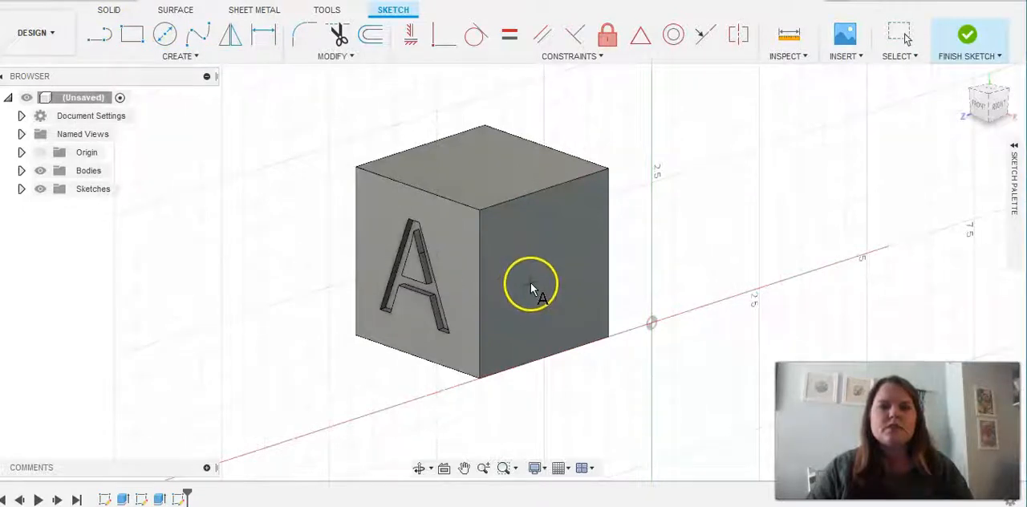
left_click(529, 284)
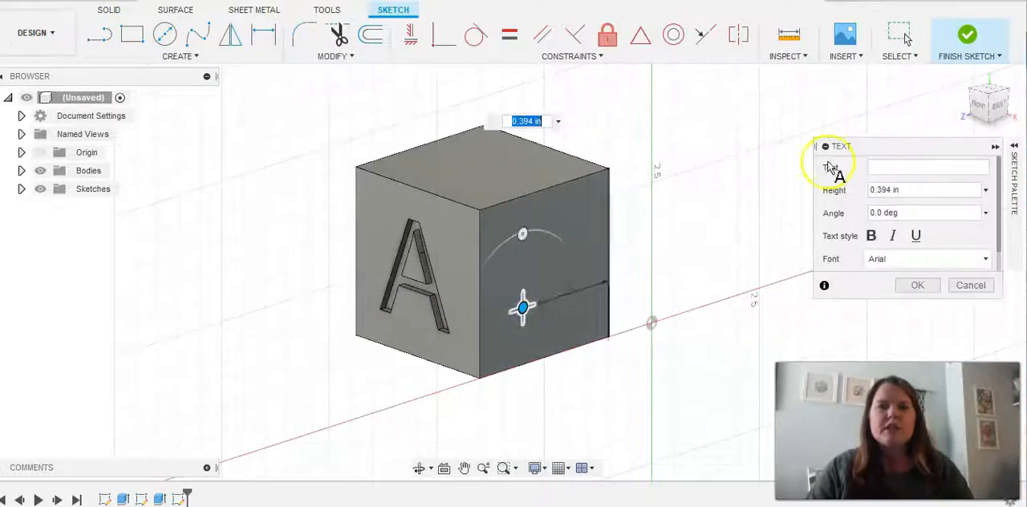
type("B")
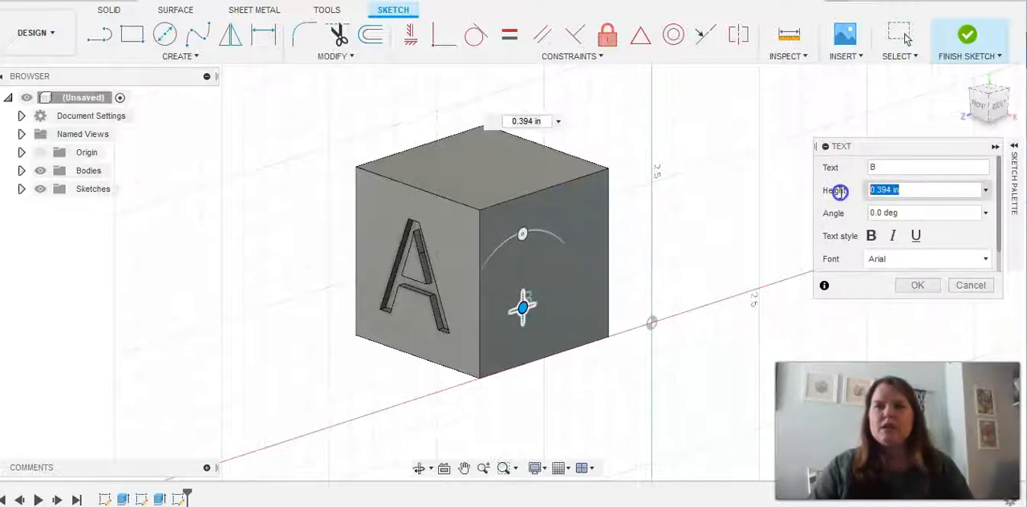
type("2")
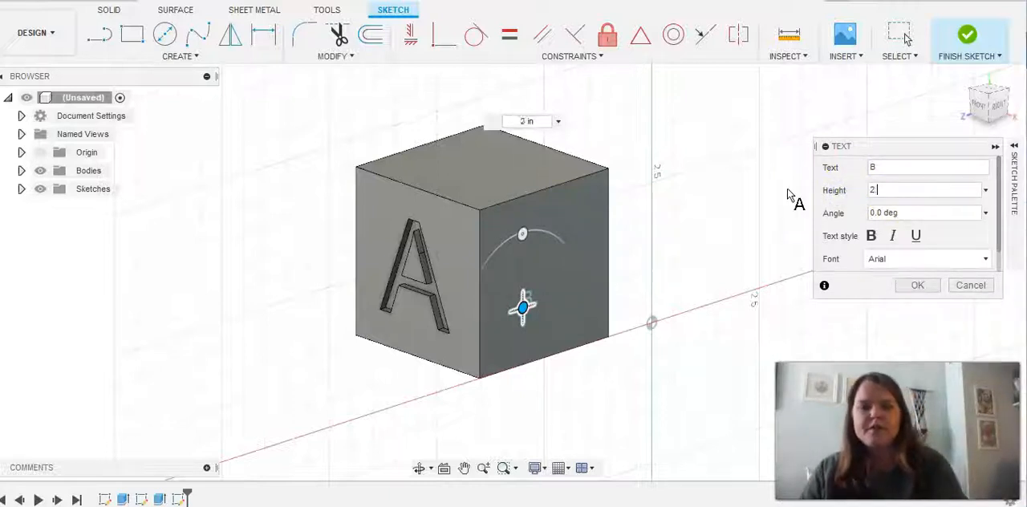
type(".5")
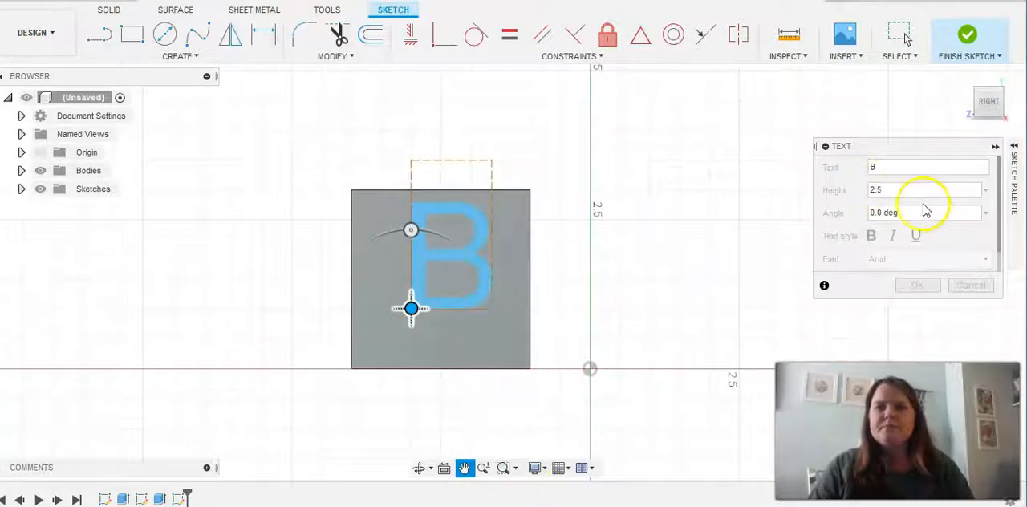
left_click(917, 285)
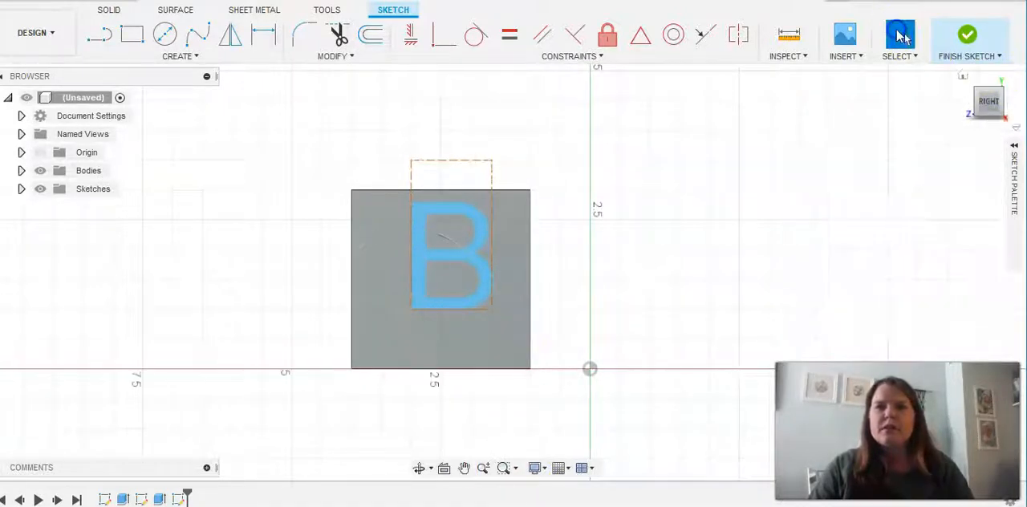
Step: Reopen the B text with Edit Text, adjust it and apply the change
left_click(473, 249)
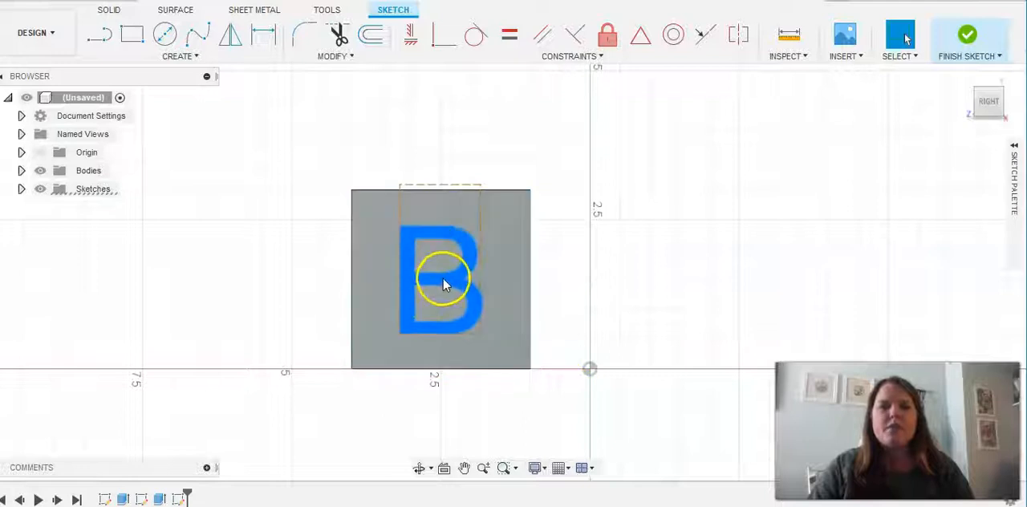
right_click(445, 280)
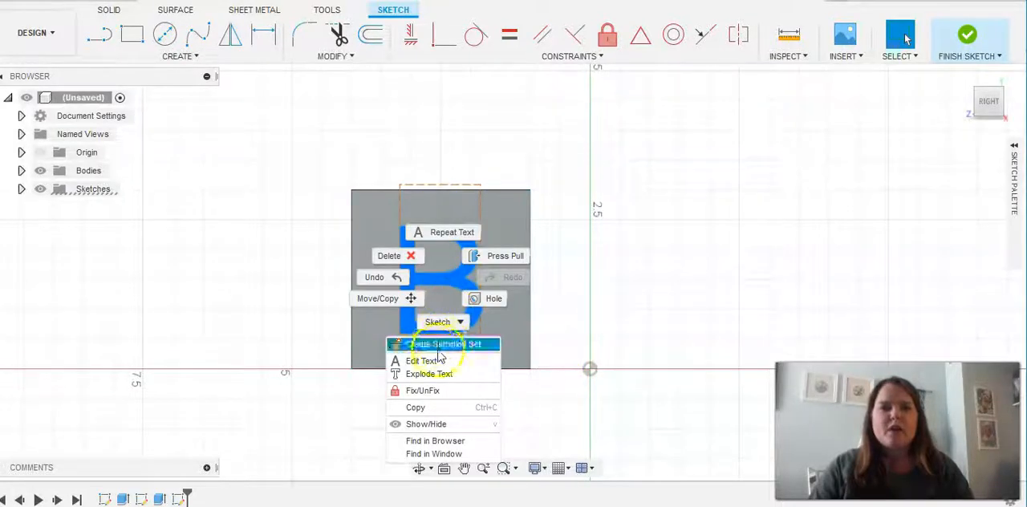
left_click(424, 360)
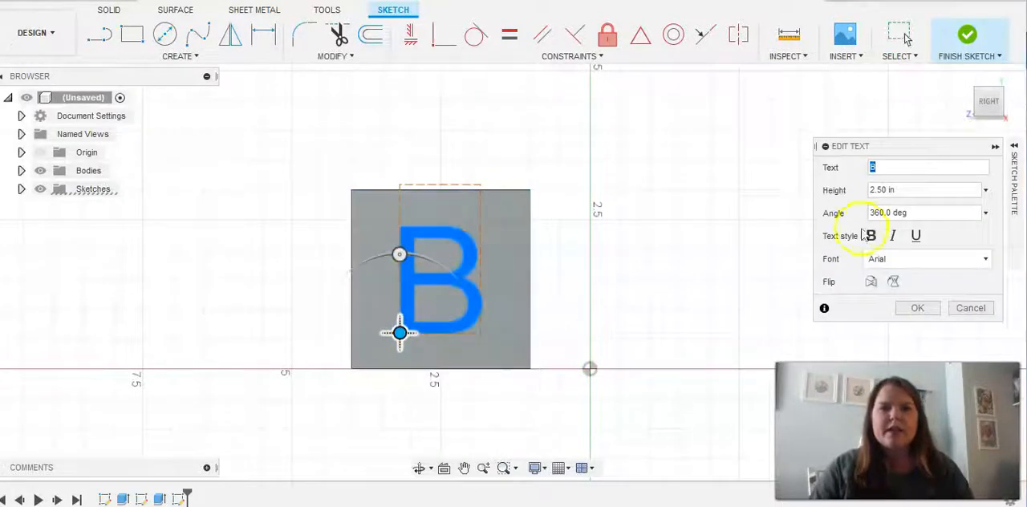
mouse_move(927, 225)
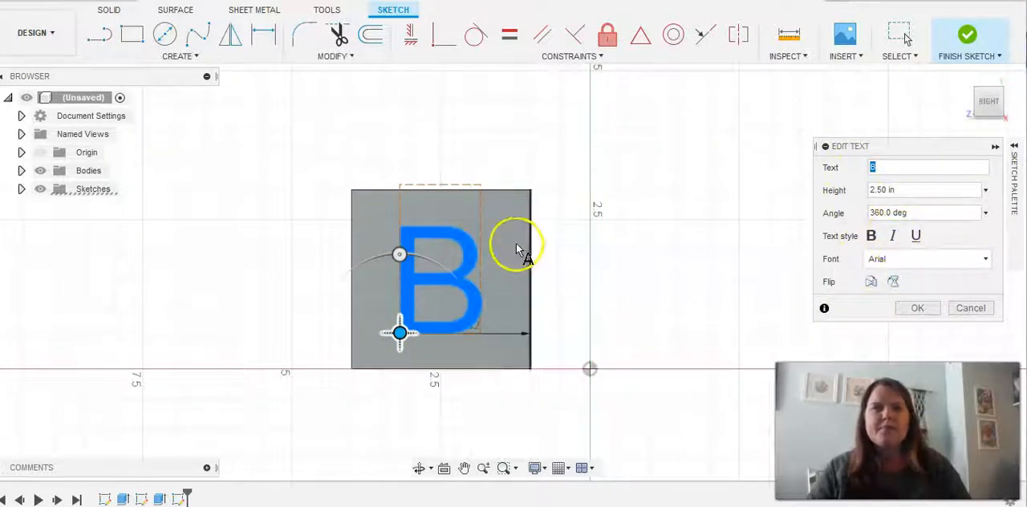
left_click(916, 307)
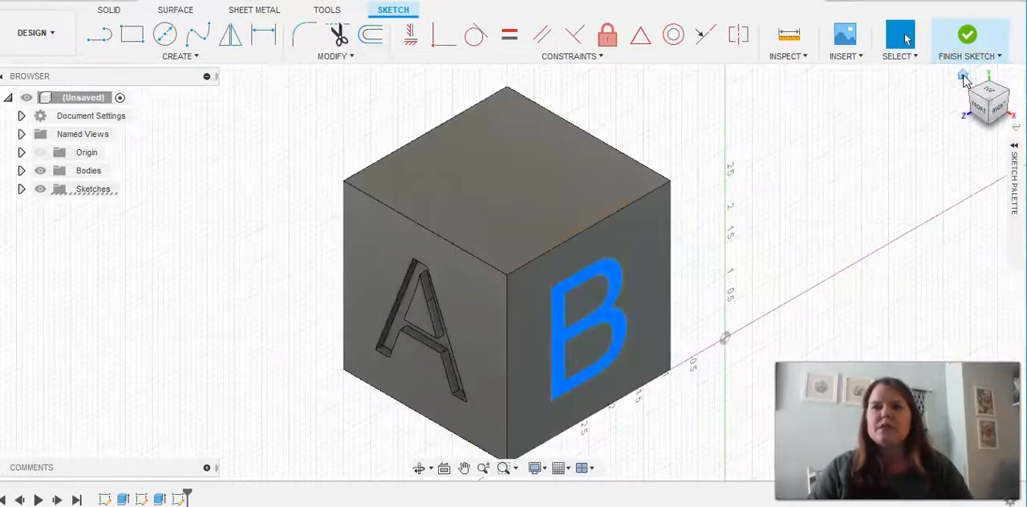
Step: Press Pull the B text -0.125 in to engrave it into the right face
right_click(586, 321)
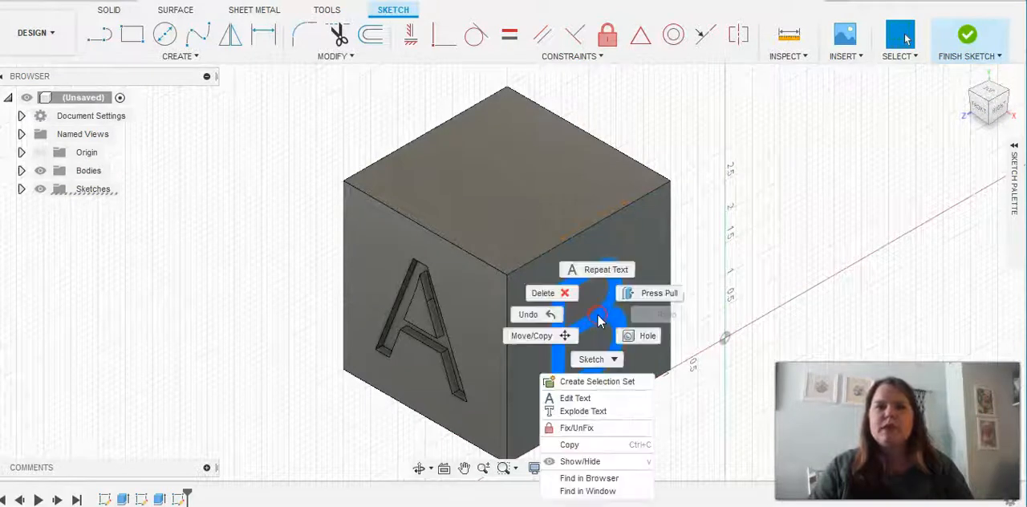
left_click(659, 292)
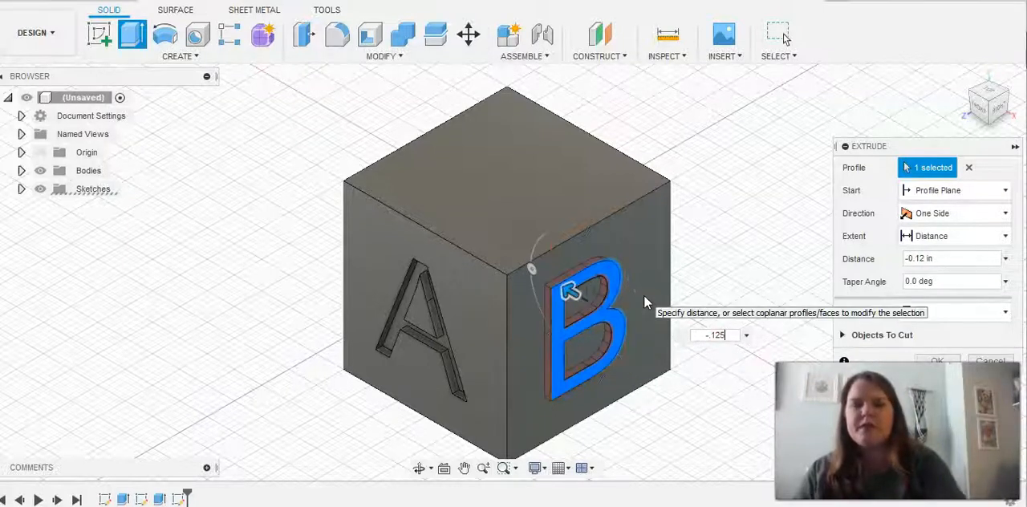
type("-.125")
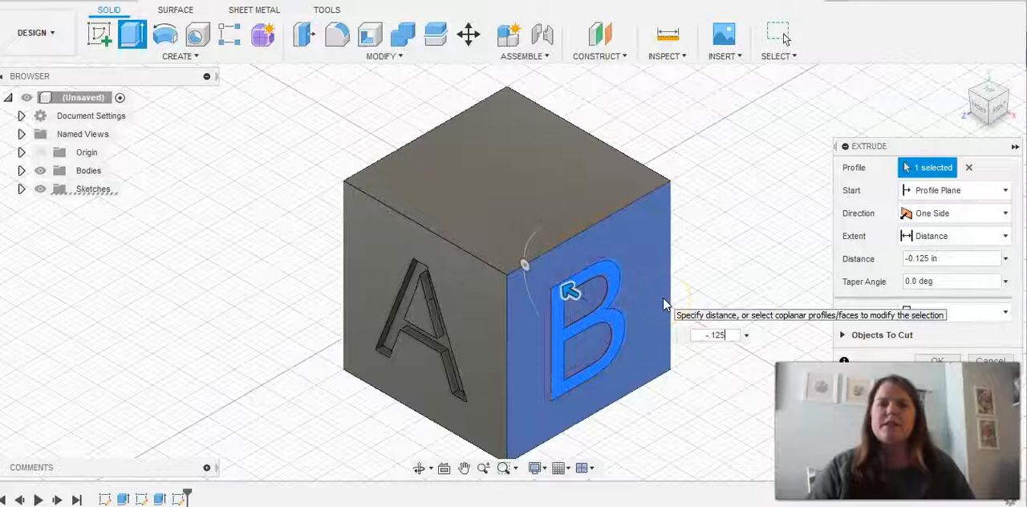
left_click(937, 360)
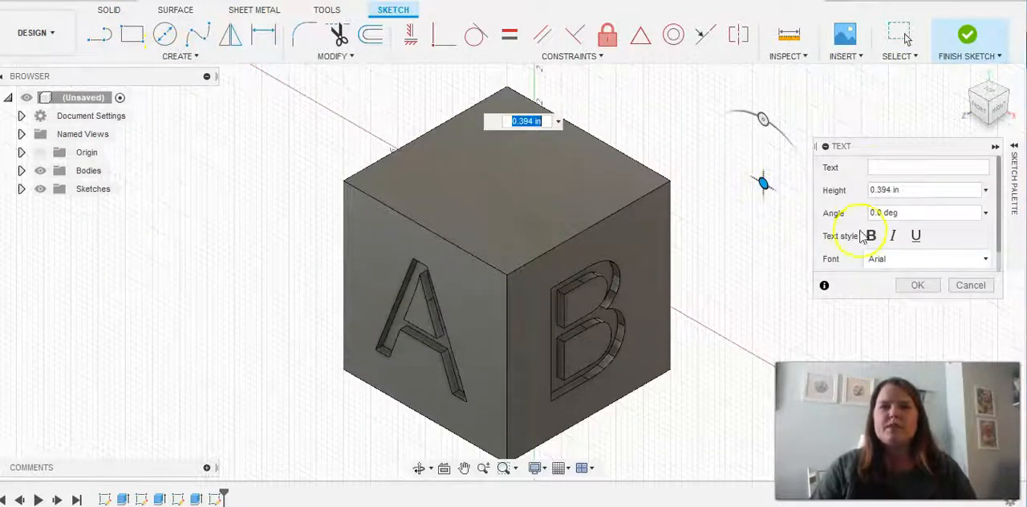
Step: Enter a letter C text at 2.5 in height and confirm it
type("C")
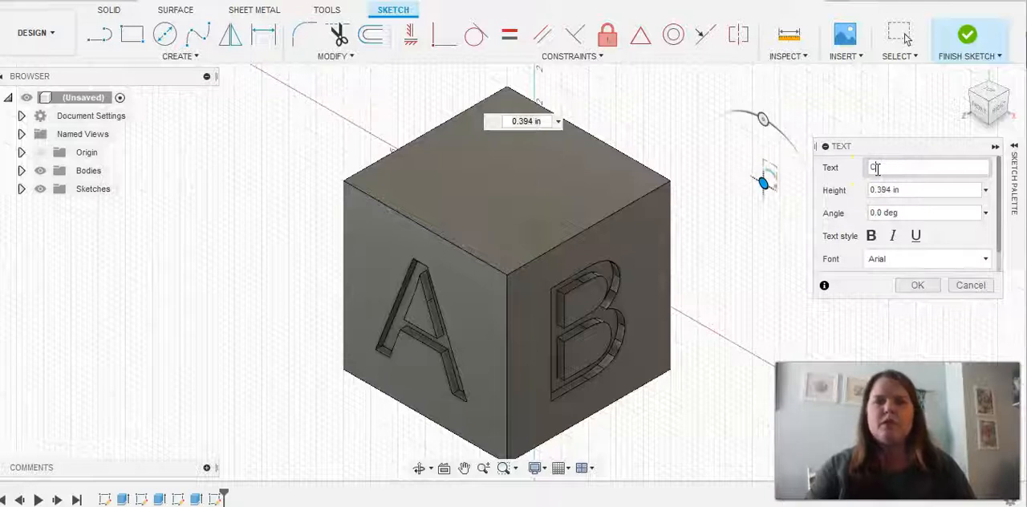
left_click(922, 190)
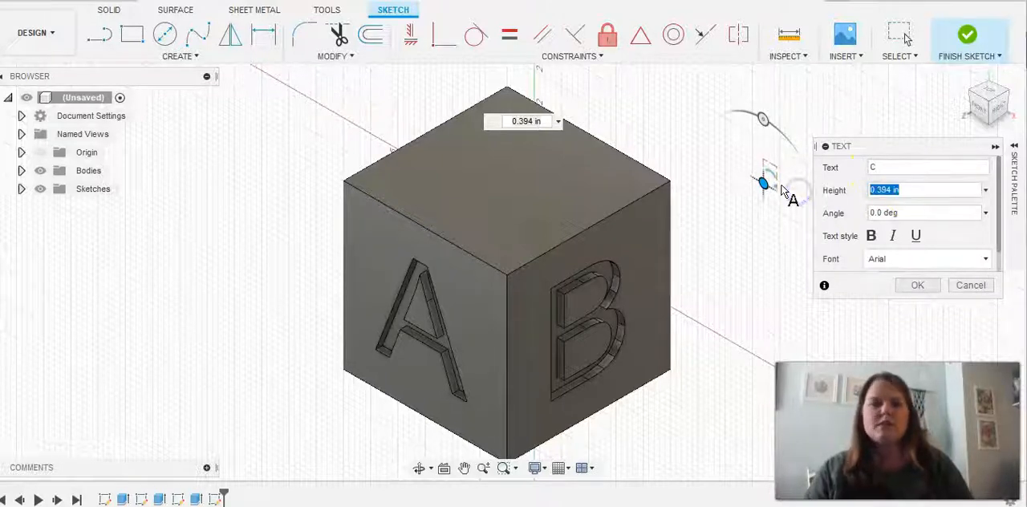
type("2.5")
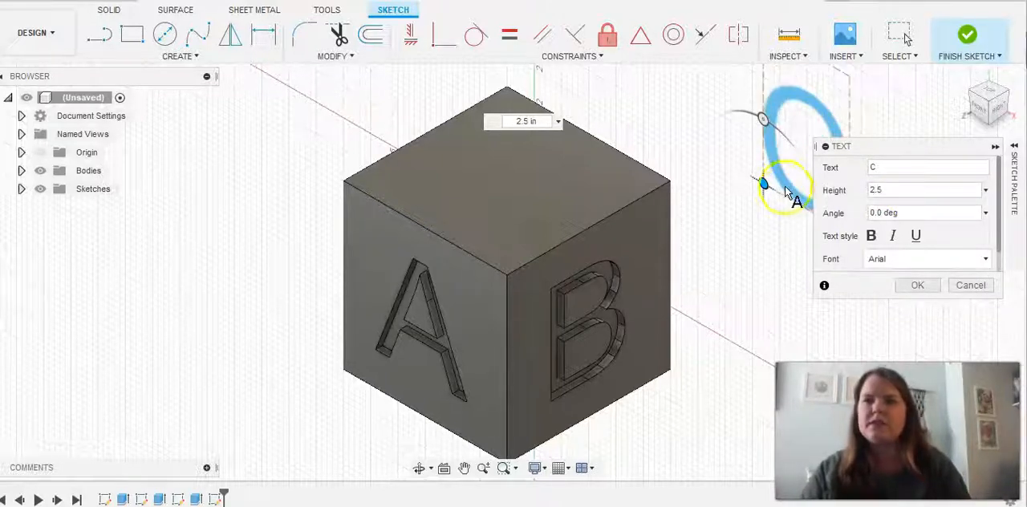
left_click(917, 284)
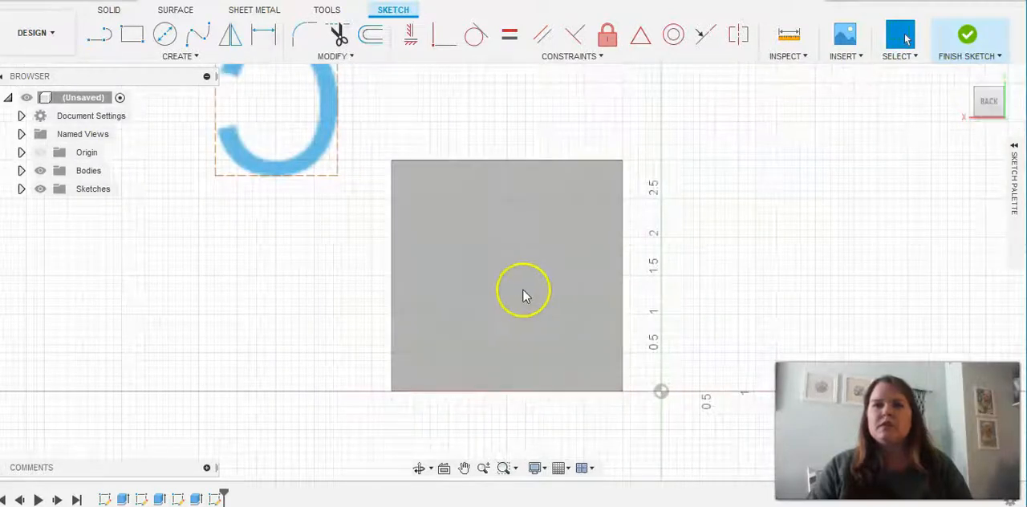
mouse_move(550, 265)
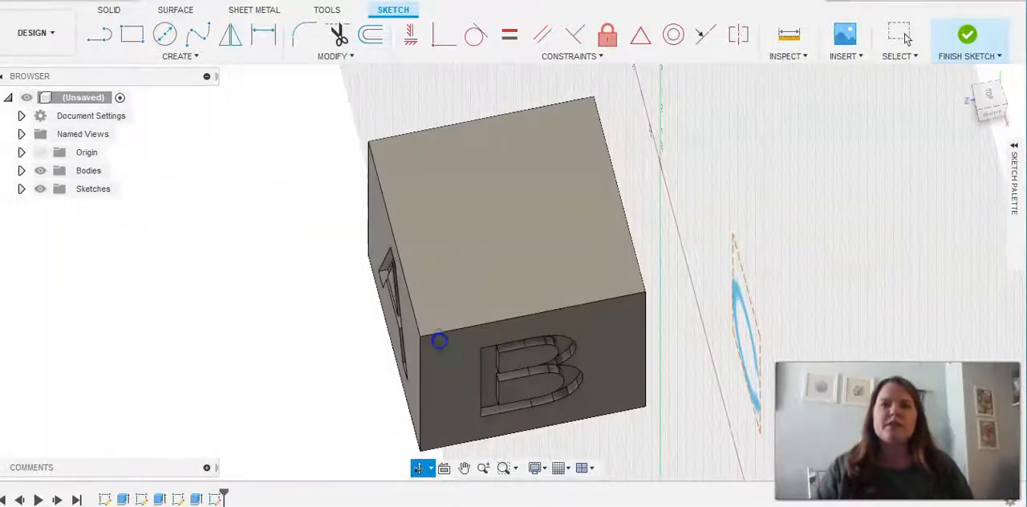
mouse_move(762, 335)
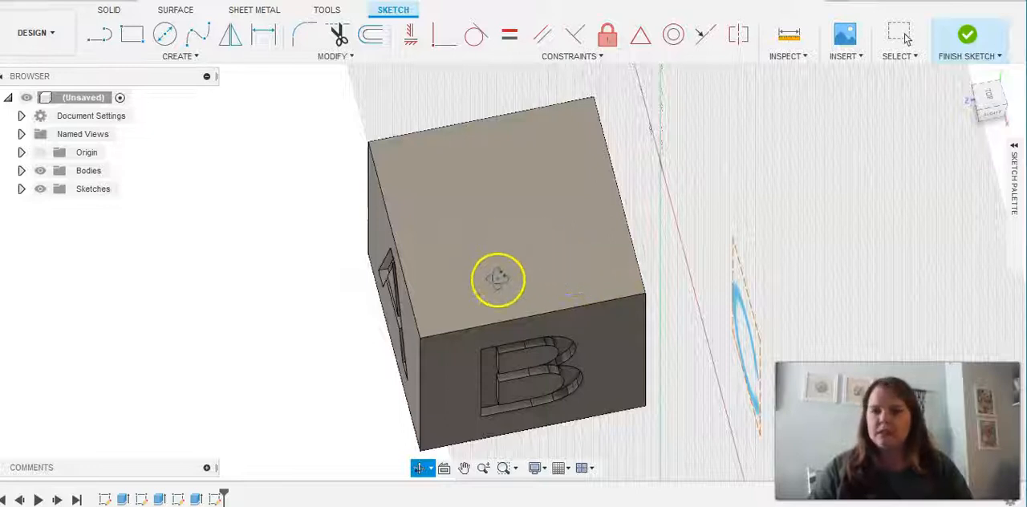
mouse_move(337, 191)
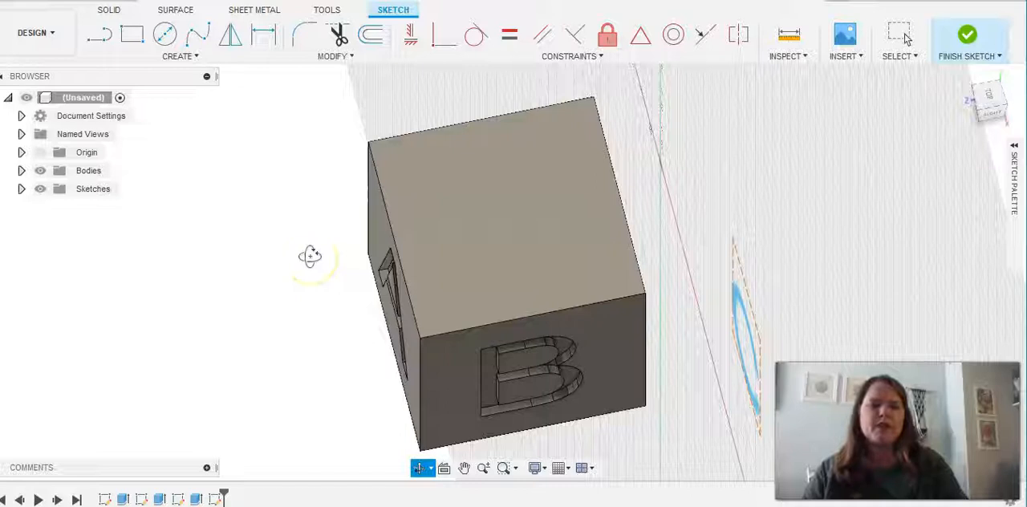
Step: Leave the C sketch and turn the view to check the engraved A and B
left_click(898, 34)
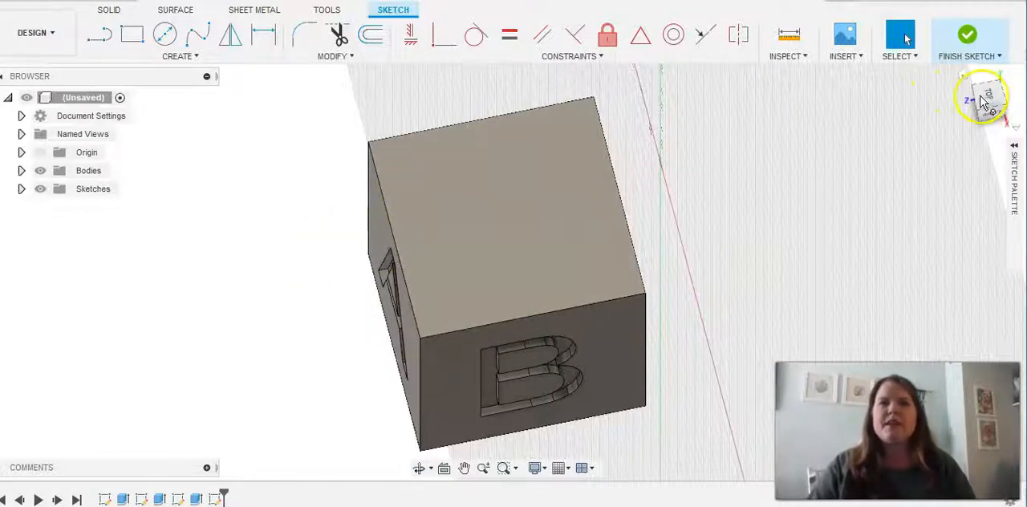
left_click(967, 35)
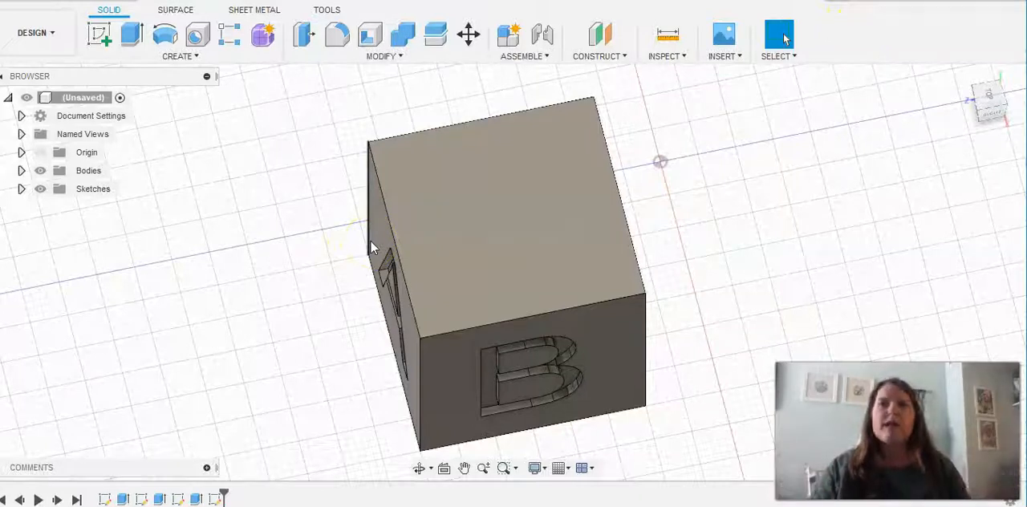
mouse_move(100, 34)
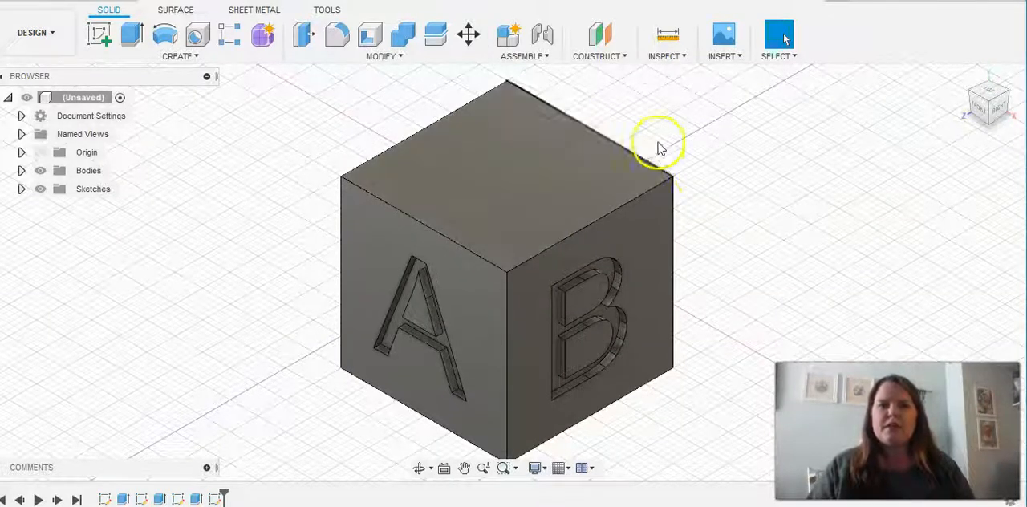
Step: View the cube face-on with the ViewCube, then return to the home view showing both letters
left_click(987, 100)
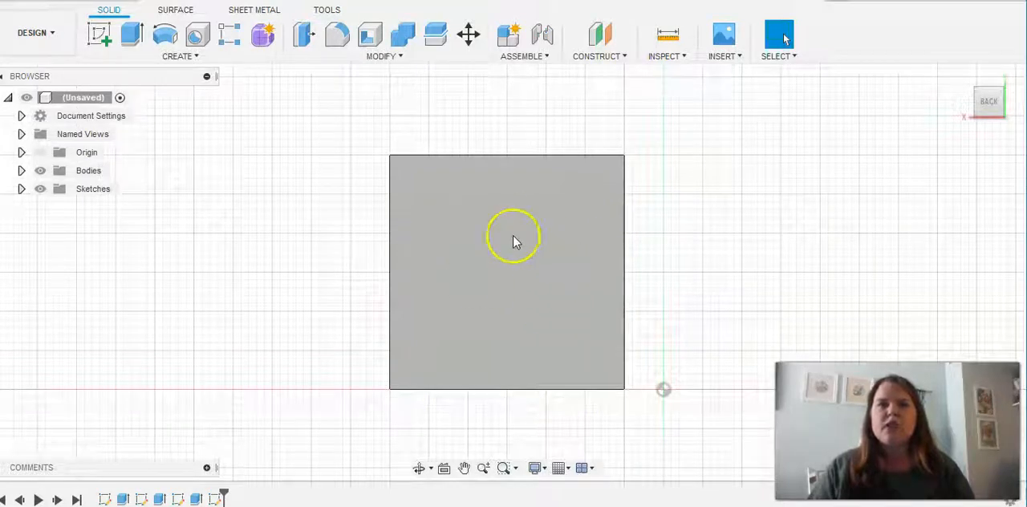
mouse_move(947, 108)
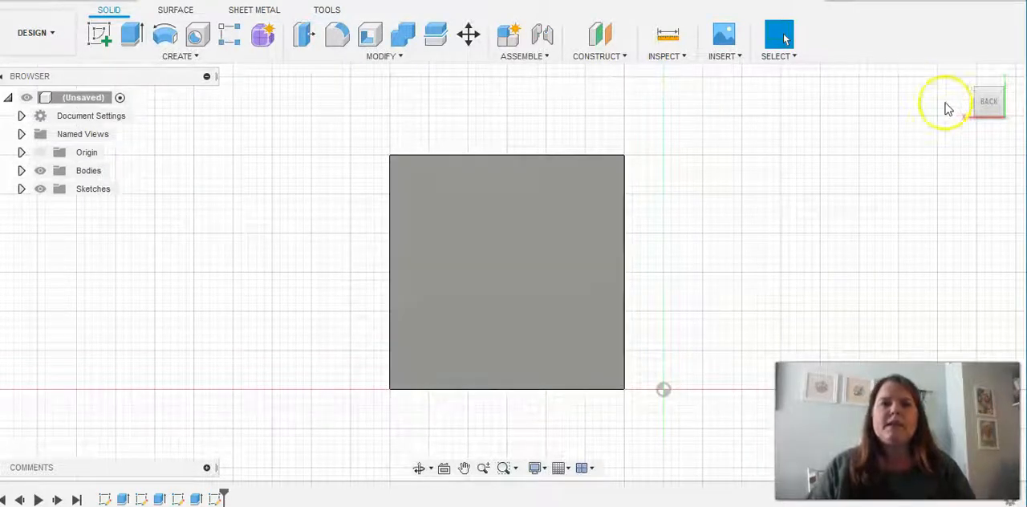
left_click(988, 100)
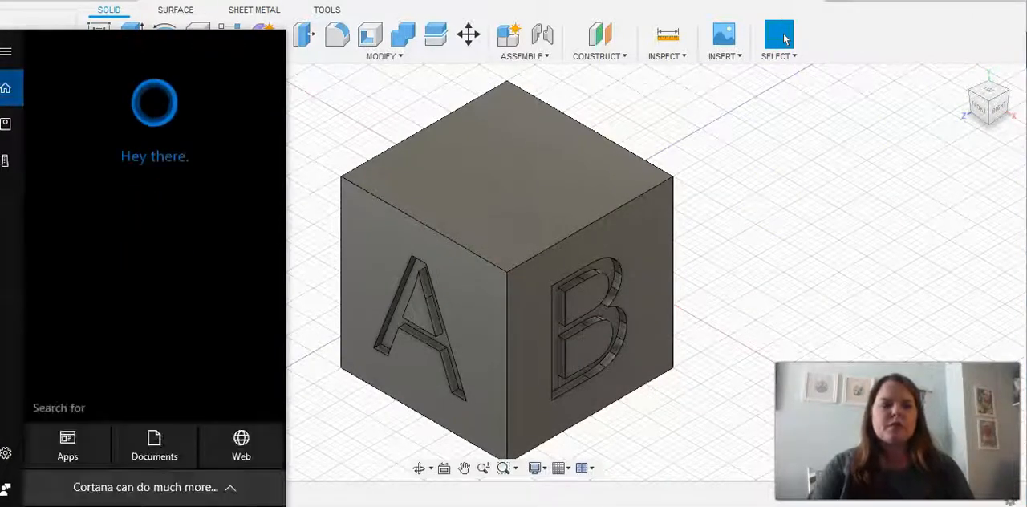
Step: Launch Snipping Tool via Start search, capture the engraved cube and close without saving
type("snip")
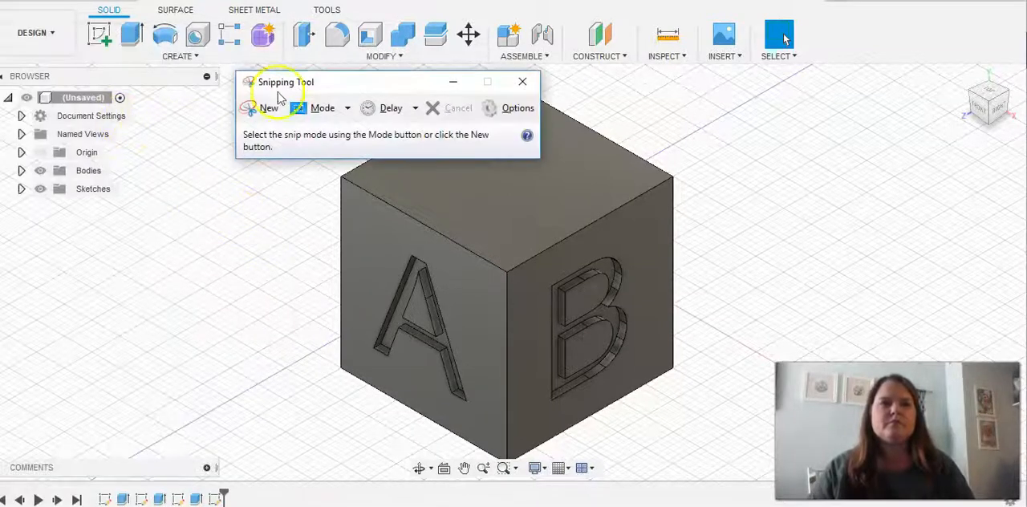
left_click(268, 107)
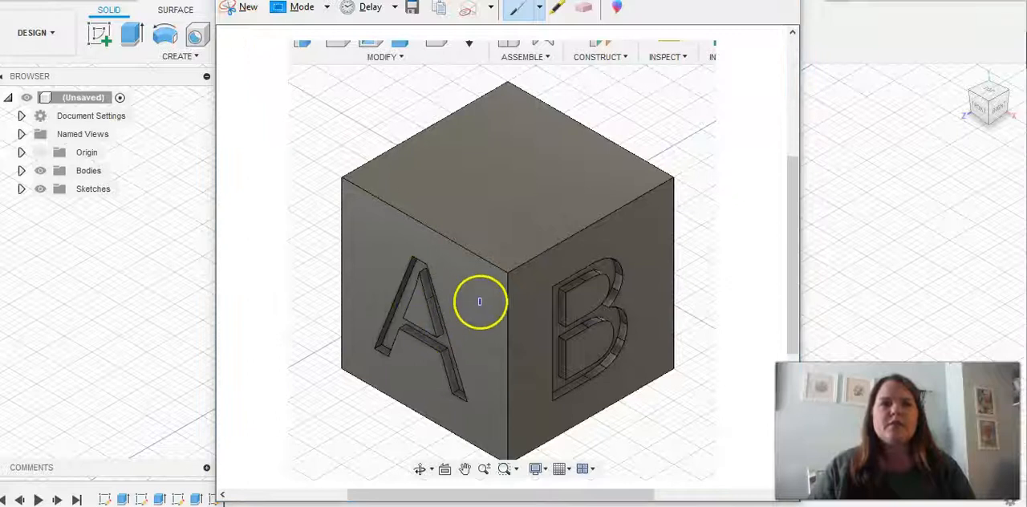
mouse_move(425, 374)
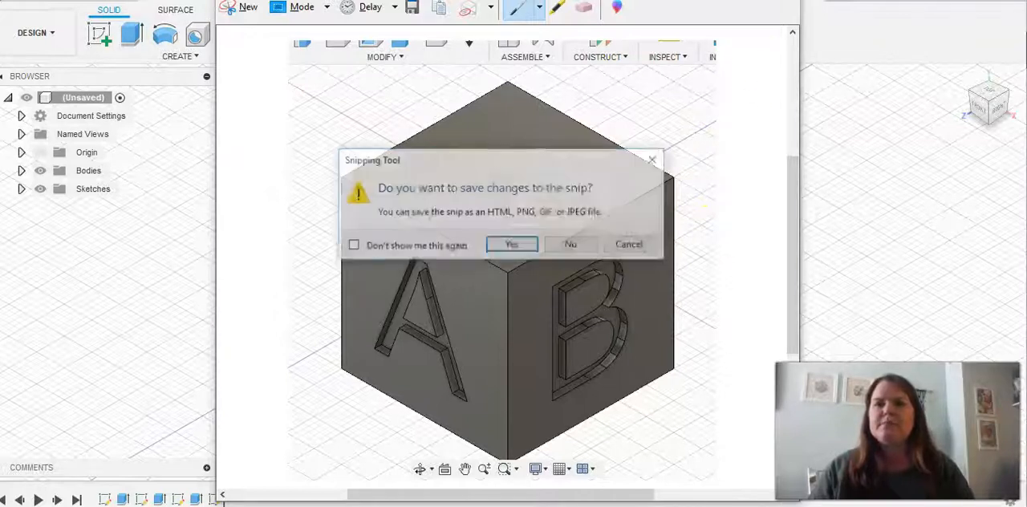
left_click(571, 244)
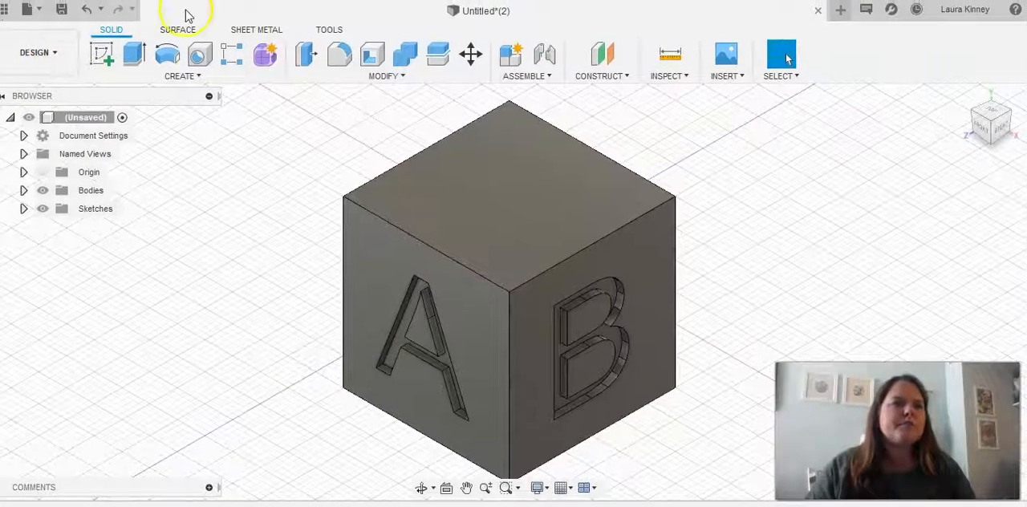
Step: Save the design as 'Sketch 2' in My First Project
left_click(28, 9)
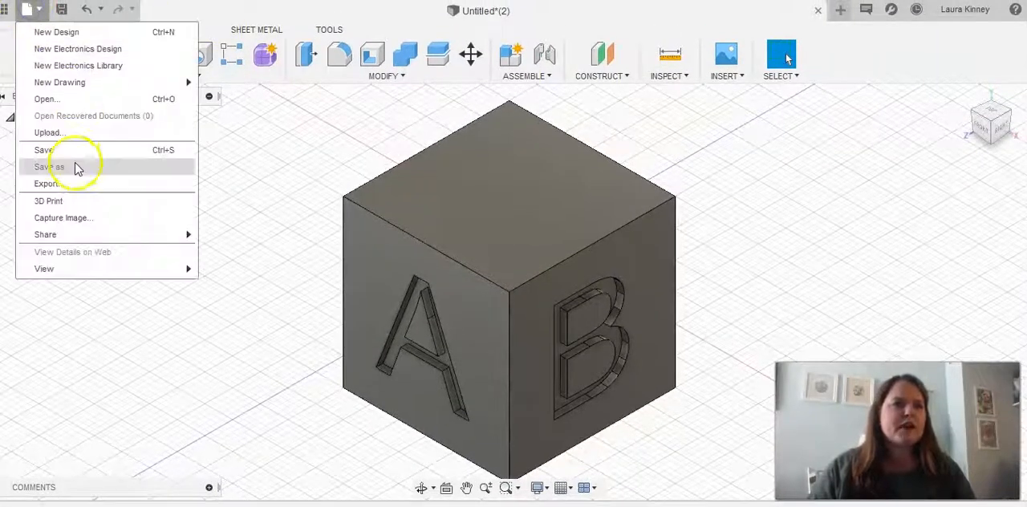
left_click(49, 167)
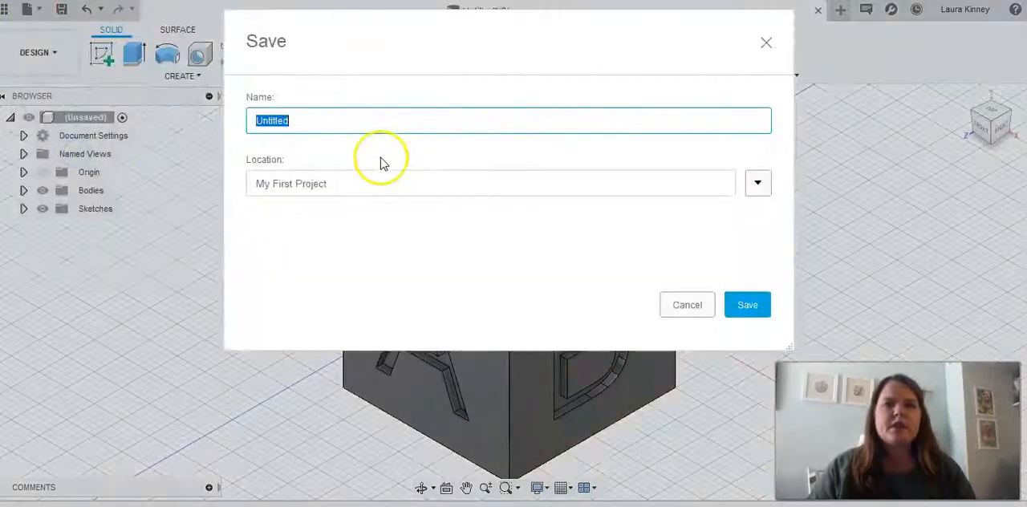
mouse_move(451, 222)
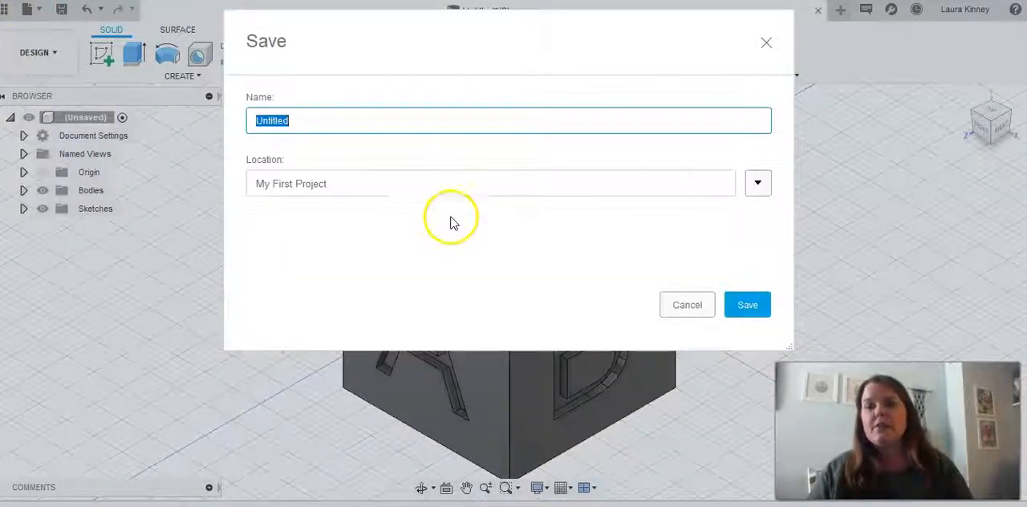
mouse_move(409, 173)
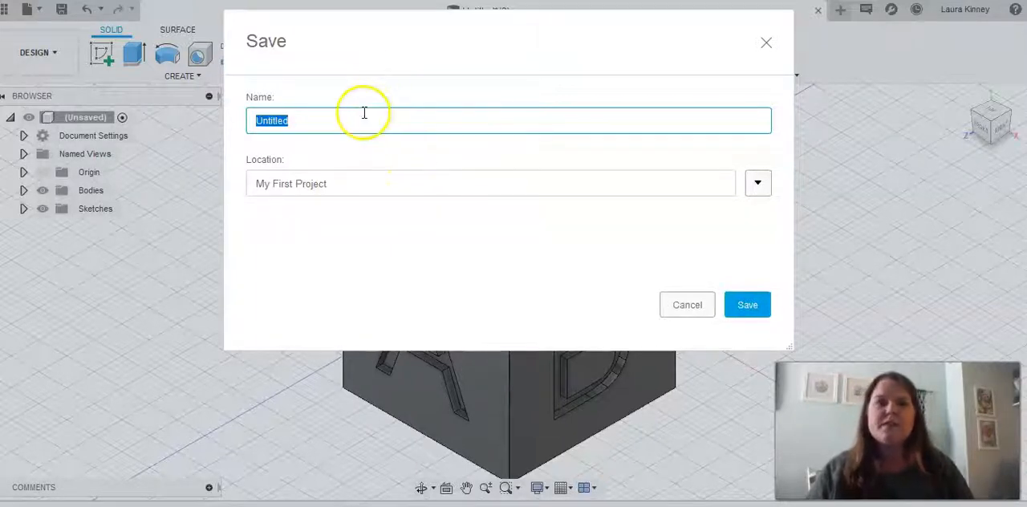
mouse_move(358, 182)
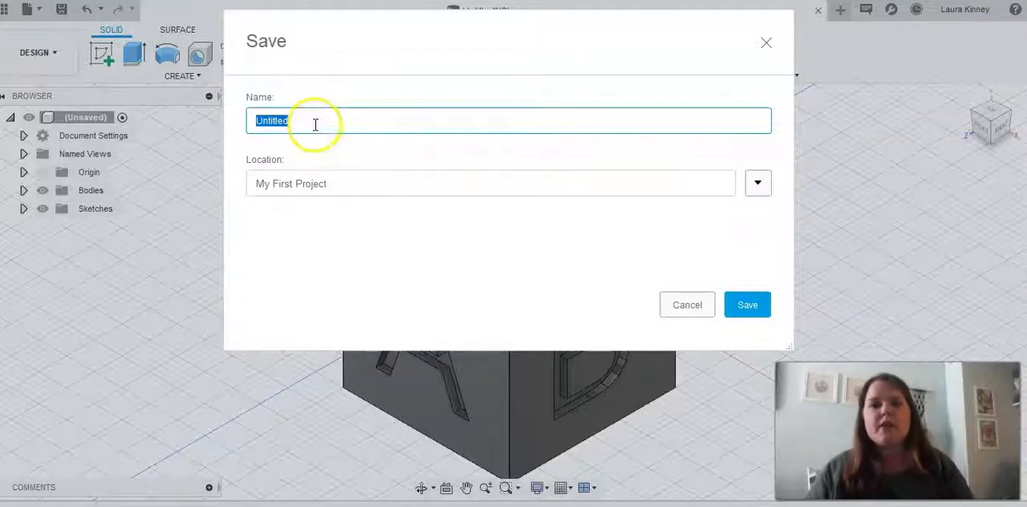
mouse_move(321, 144)
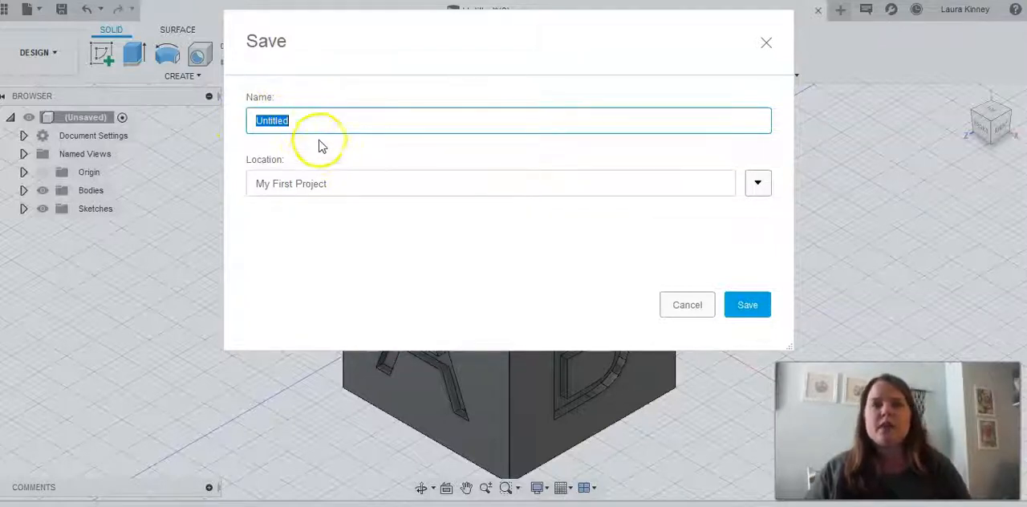
type("S")
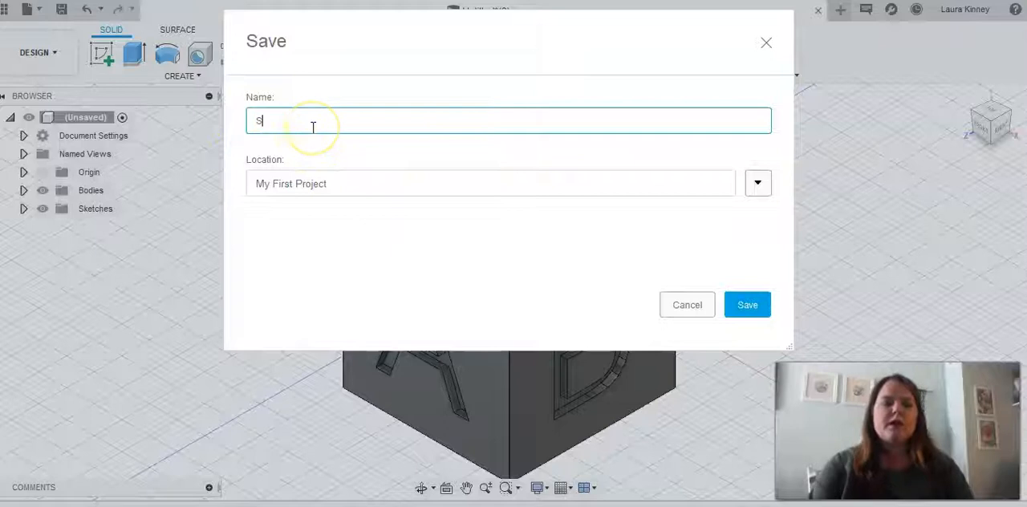
type("Sketch 2")
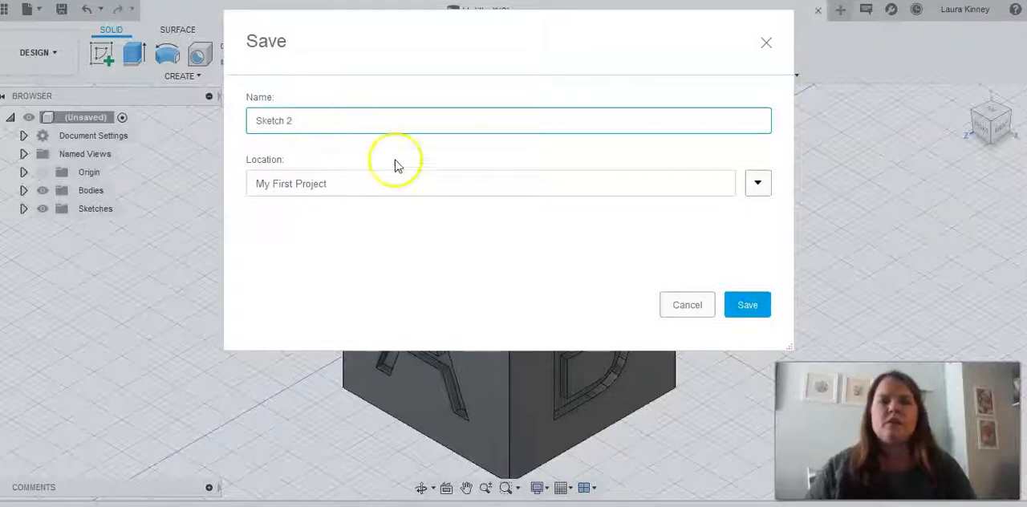
left_click(746, 304)
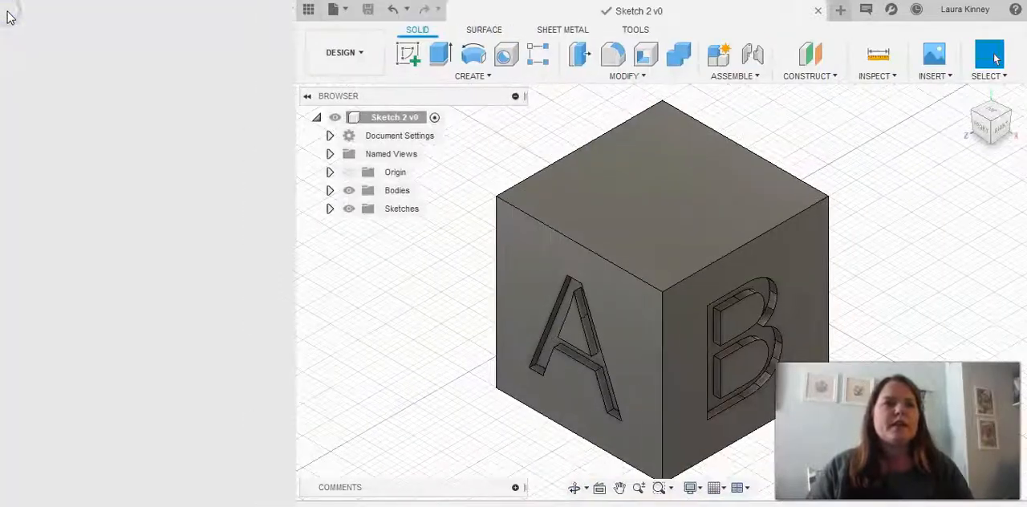
Step: Show My First Project's designs in the data panel and locate the saved Sketch 2 cube
left_click(308, 9)
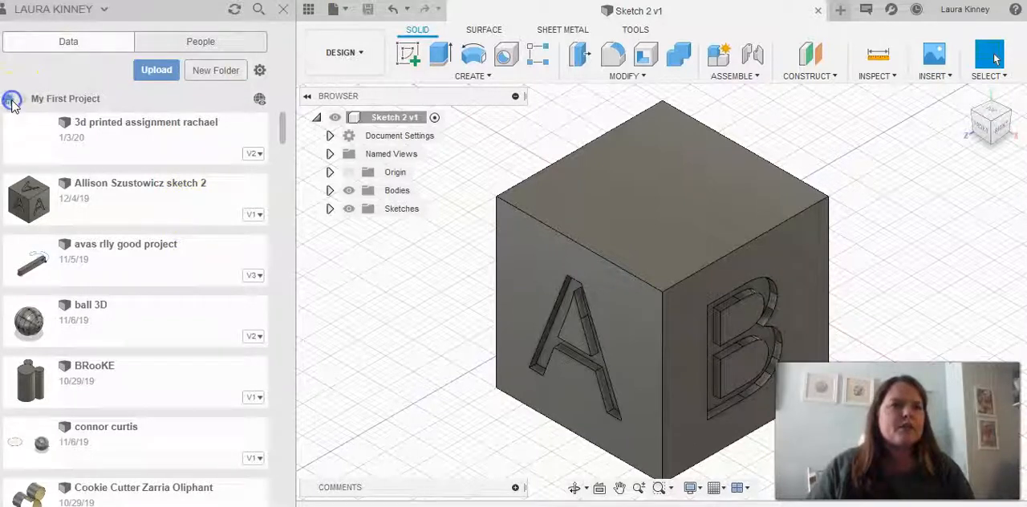
left_click(12, 97)
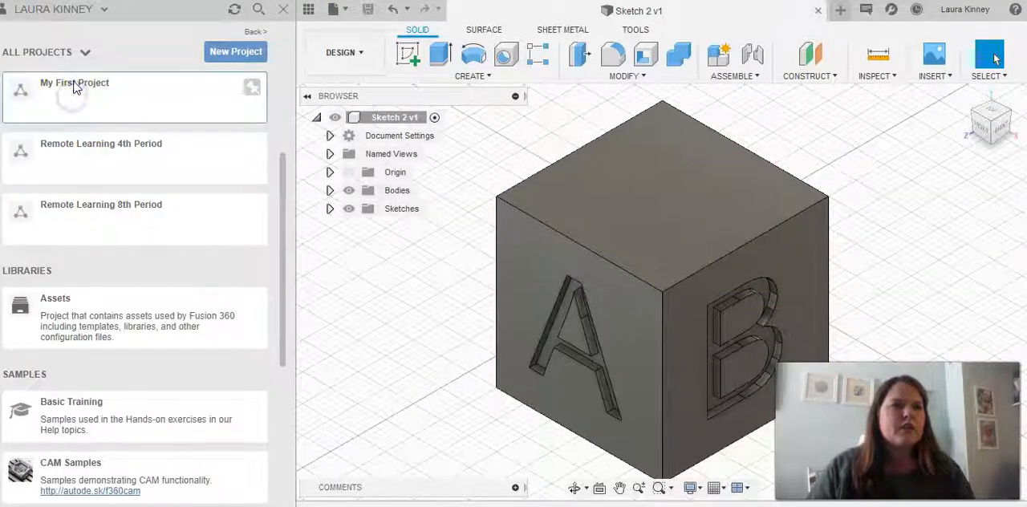
mouse_move(164, 143)
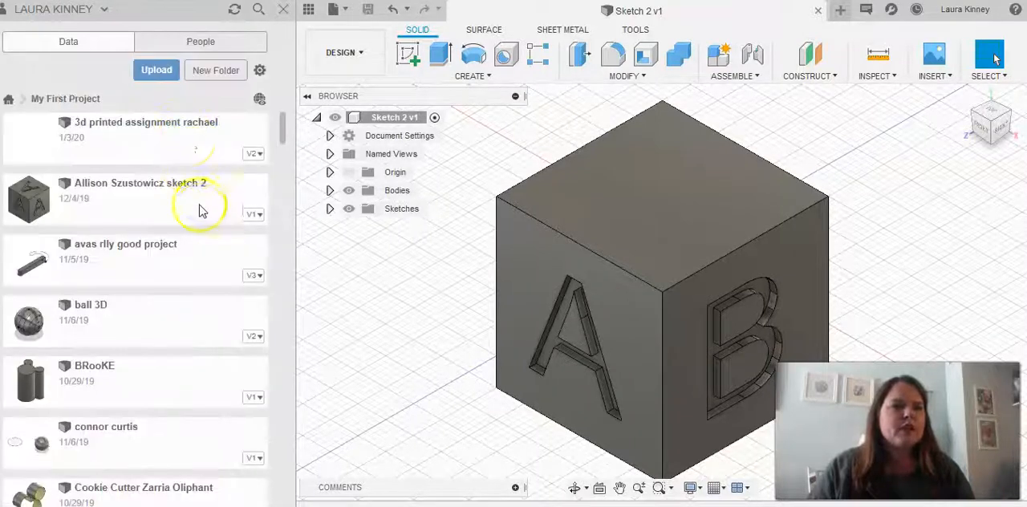
scroll("down", 3)
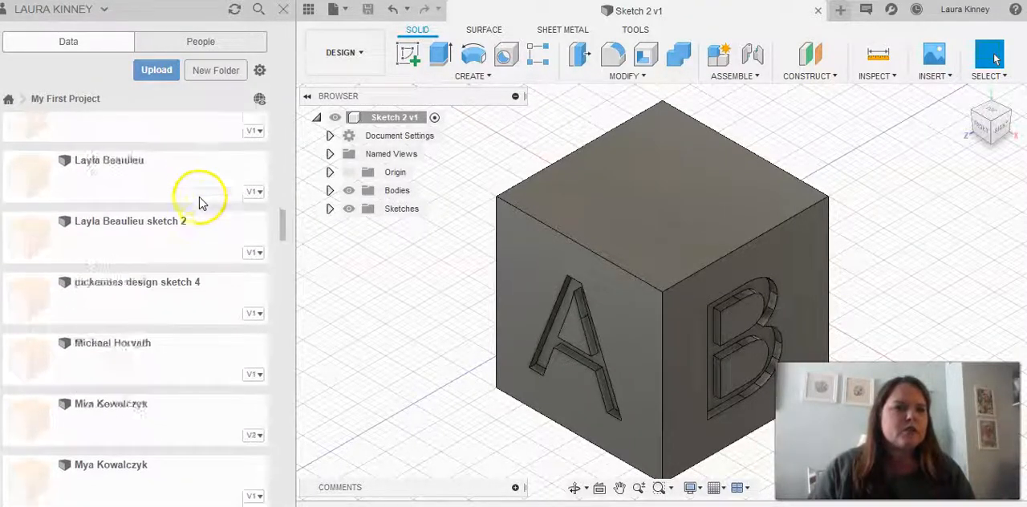
scroll("up", 3)
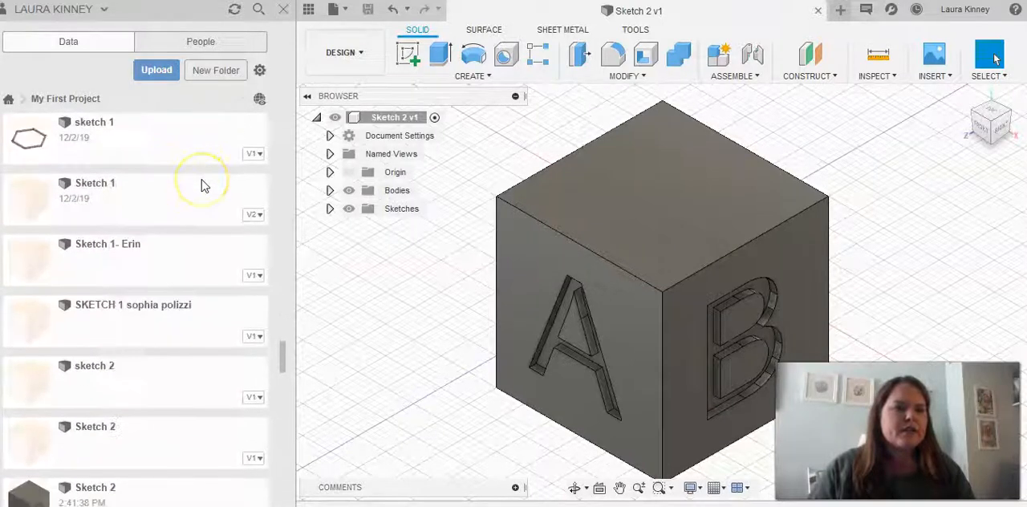
scroll("down", 3)
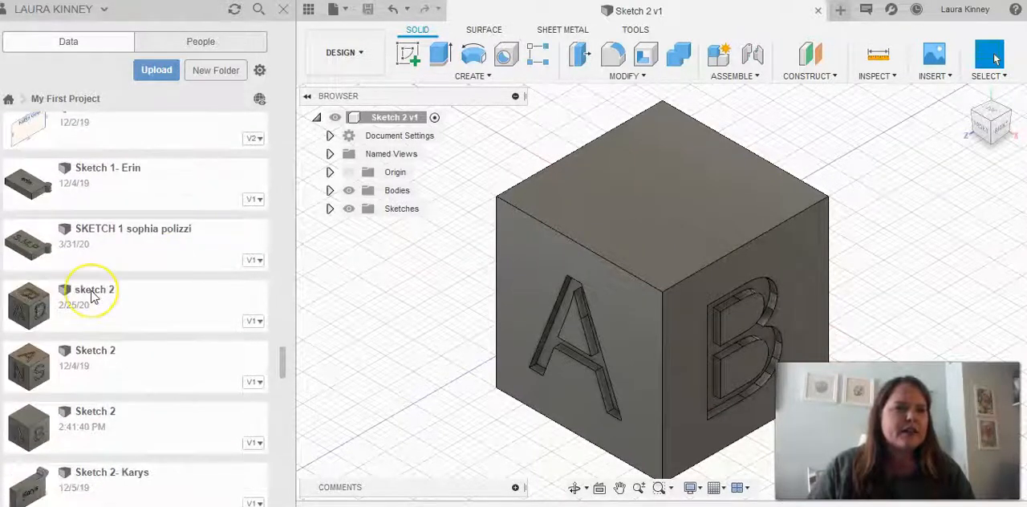